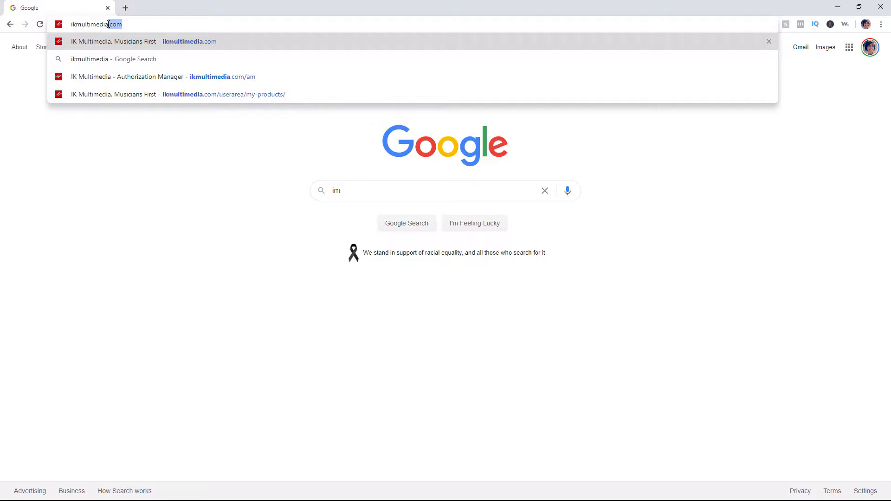
- Go to the IK Multimedia Authorization Manager page at ikmultimedia.com/am
click(163, 78)
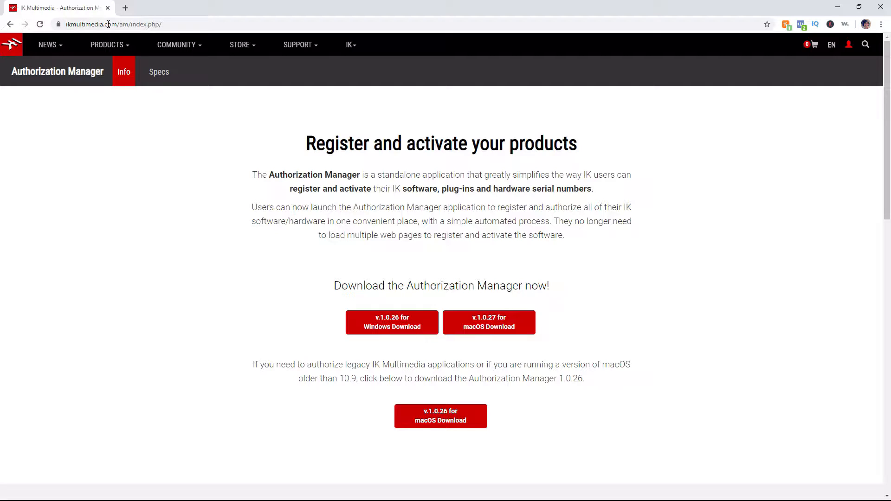
mouse_move(311, 340)
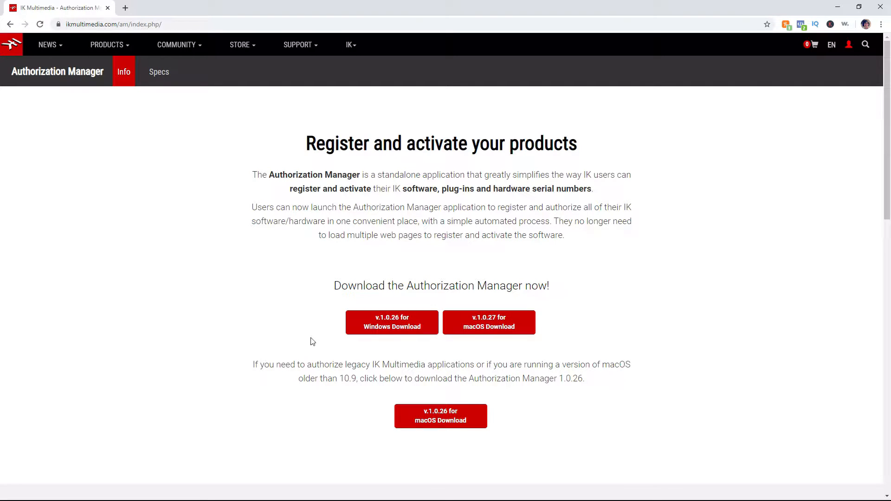
mouse_move(518, 288)
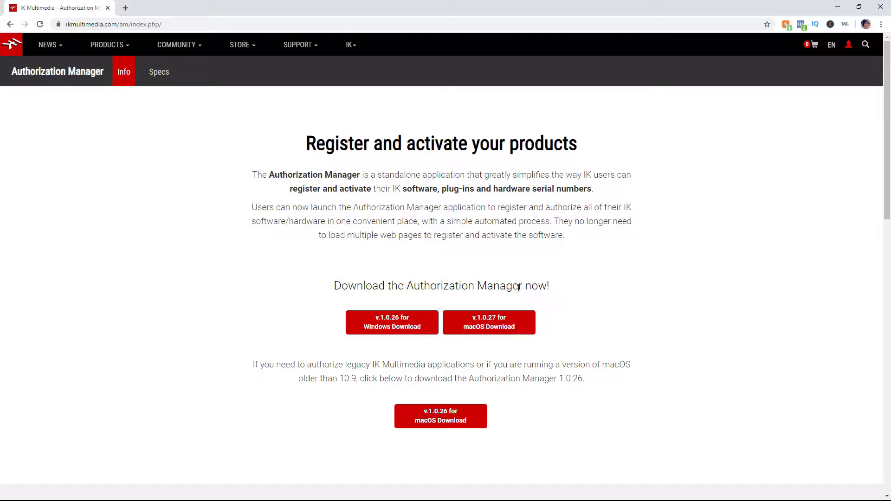
mouse_move(490, 323)
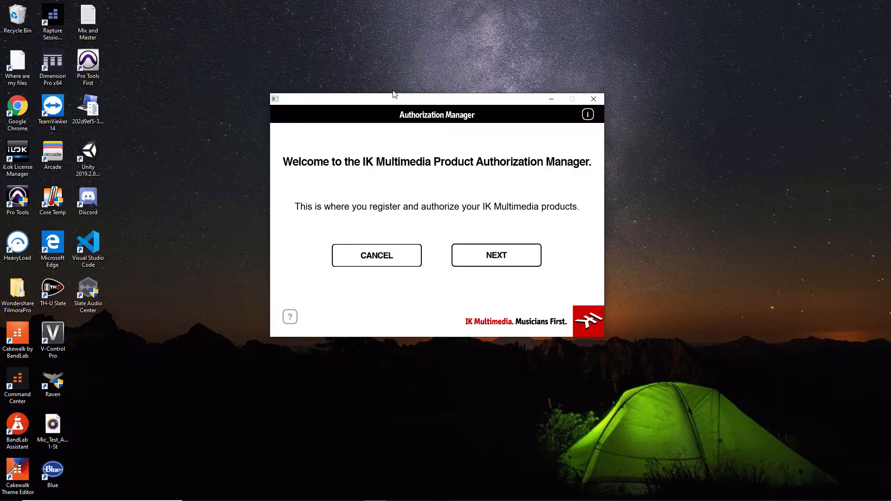
mouse_move(411, 141)
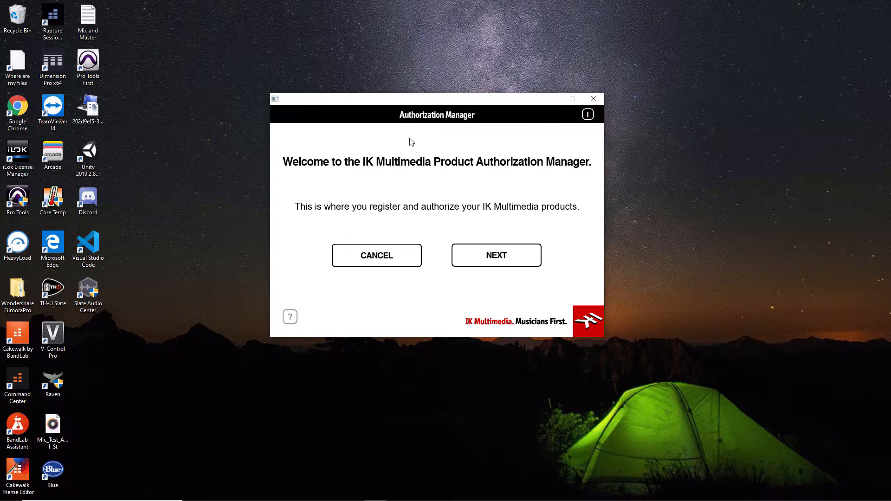
mouse_move(451, 197)
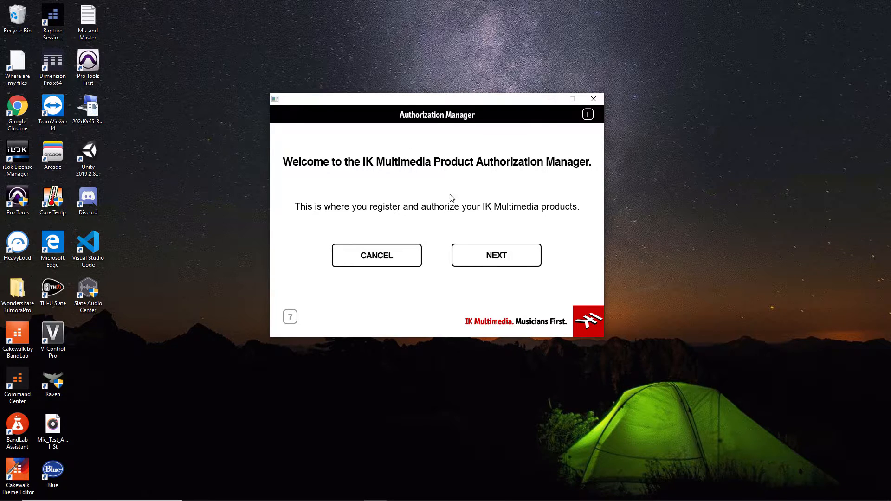
- Move past the welcome screen to the sign-in form and focus the user name field
click(495, 255)
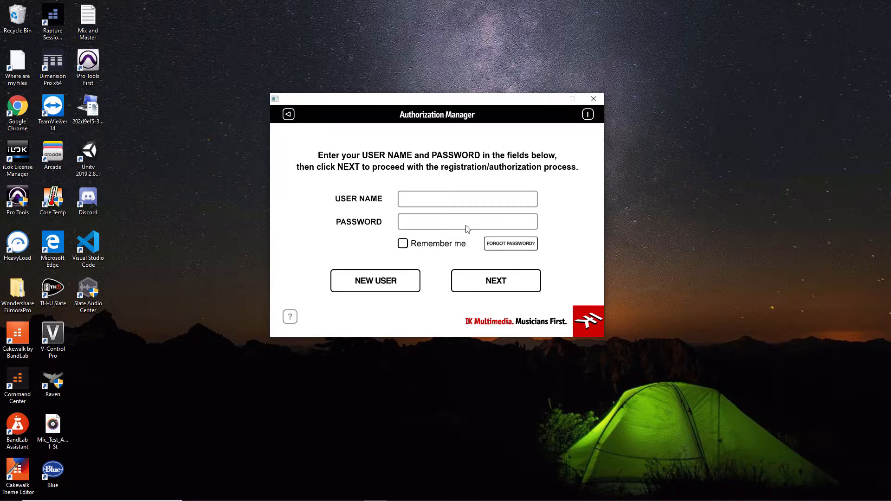
mouse_move(420, 200)
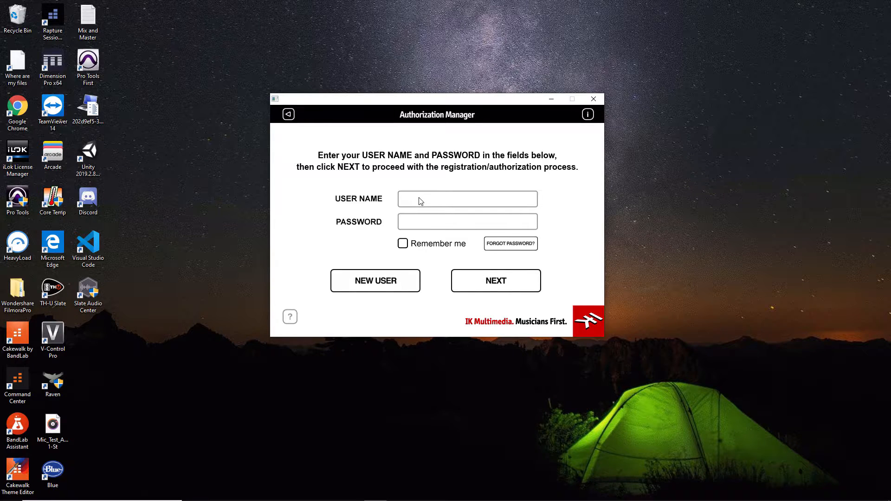
click(411, 199)
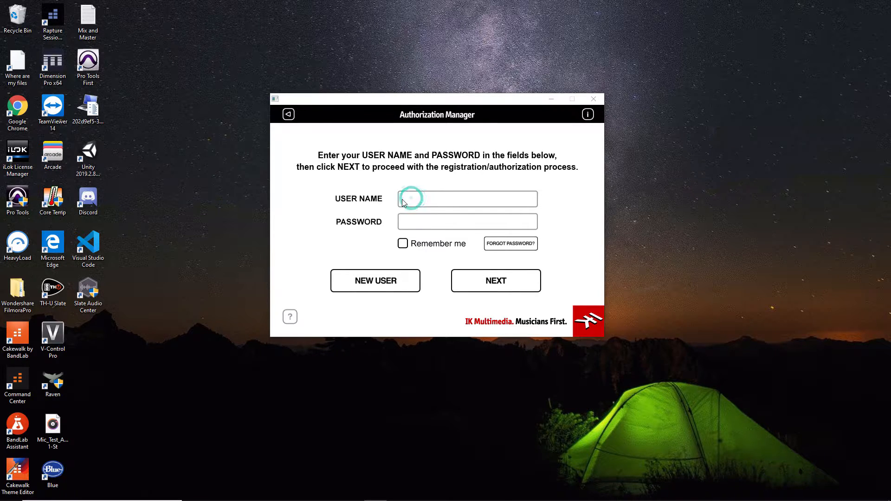
- Sign in, paste the ARC System 3 serial number and submit it for authorization
click(495, 280)
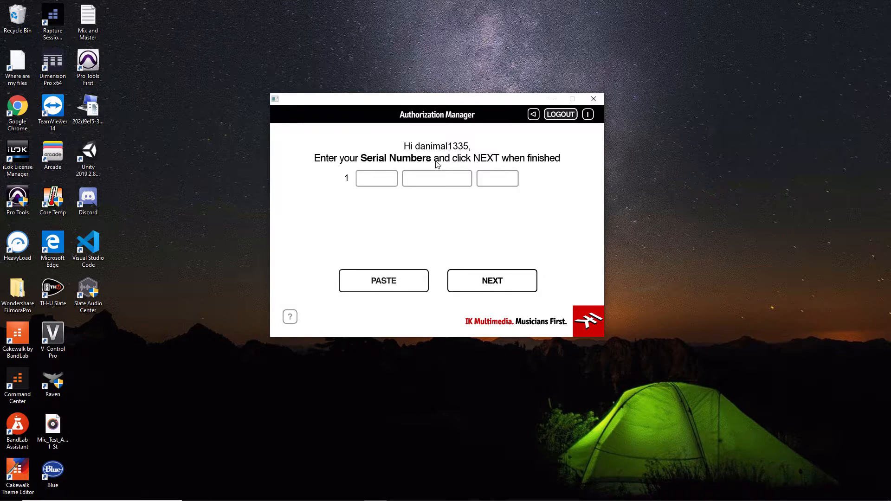
mouse_move(395, 166)
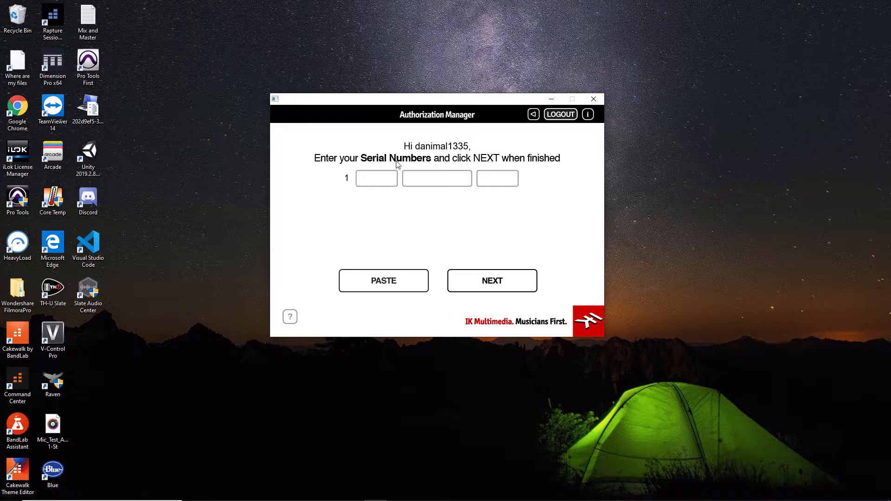
click(376, 178)
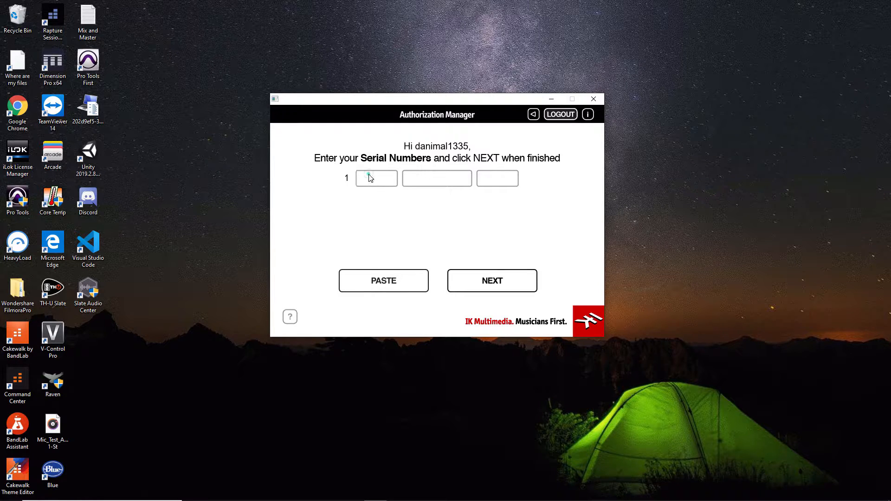
click(383, 281)
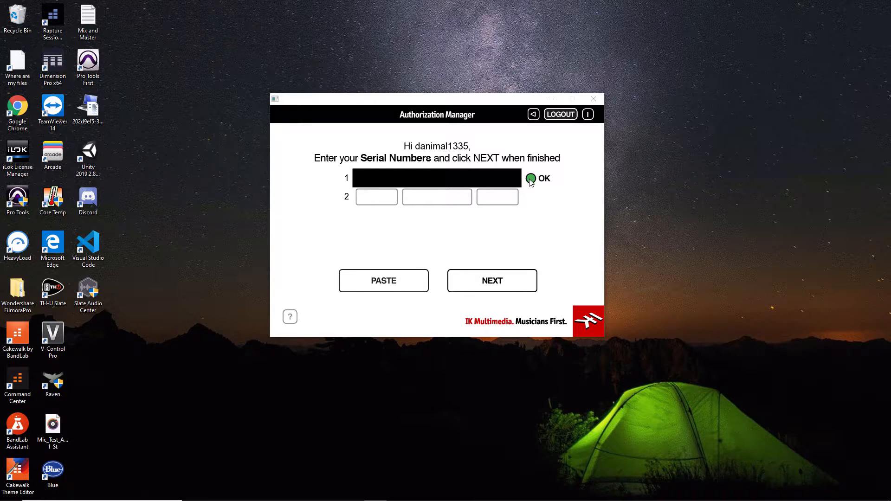
mouse_move(557, 215)
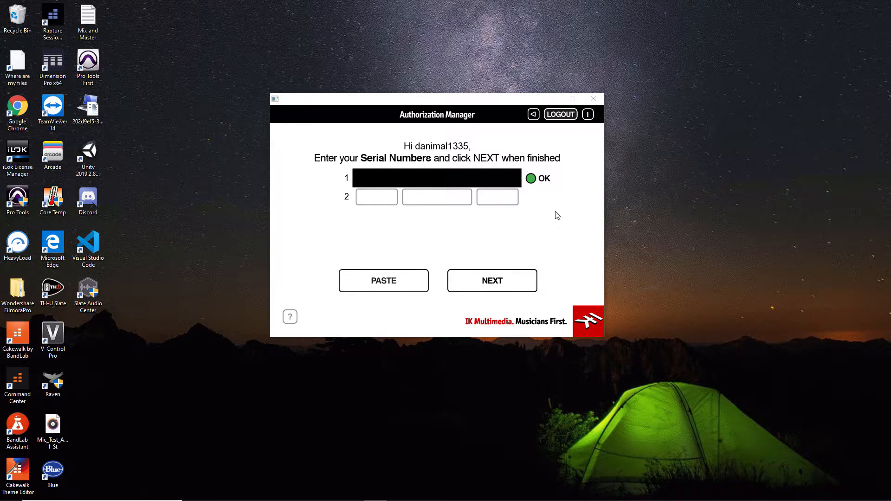
click(493, 280)
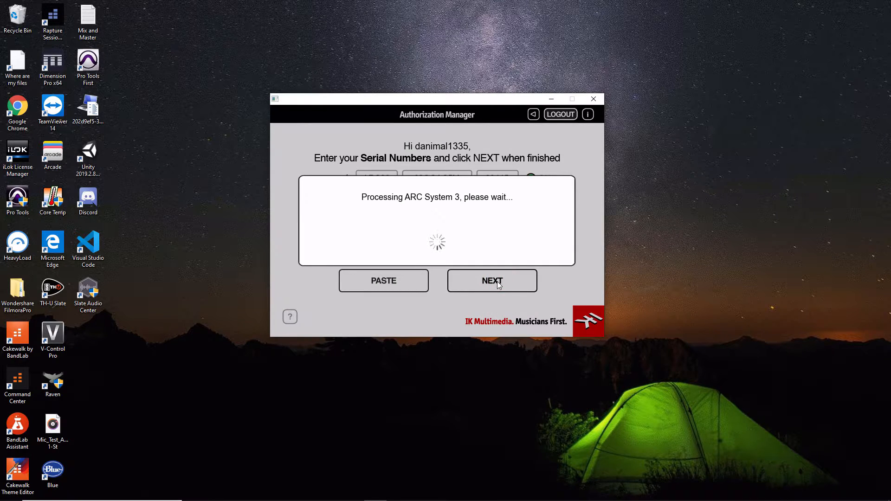
- Finish processing and view ARC System 3's resources on the My Products page
click(492, 280)
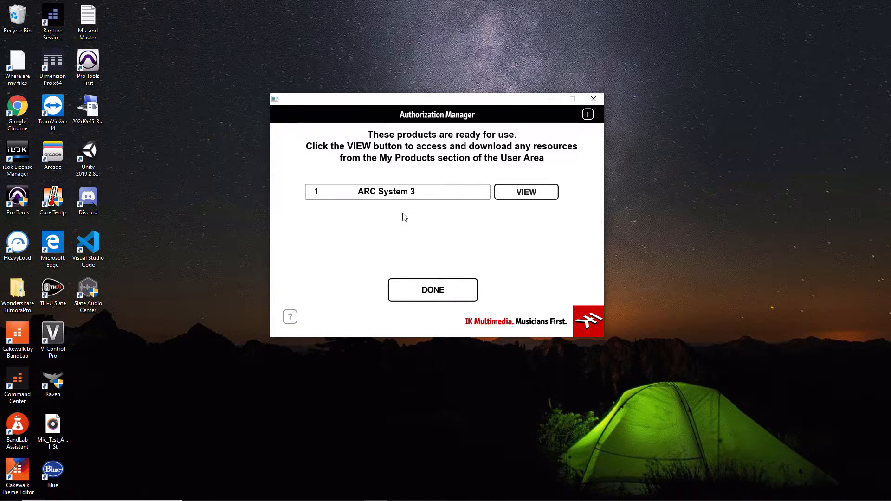
mouse_move(487, 182)
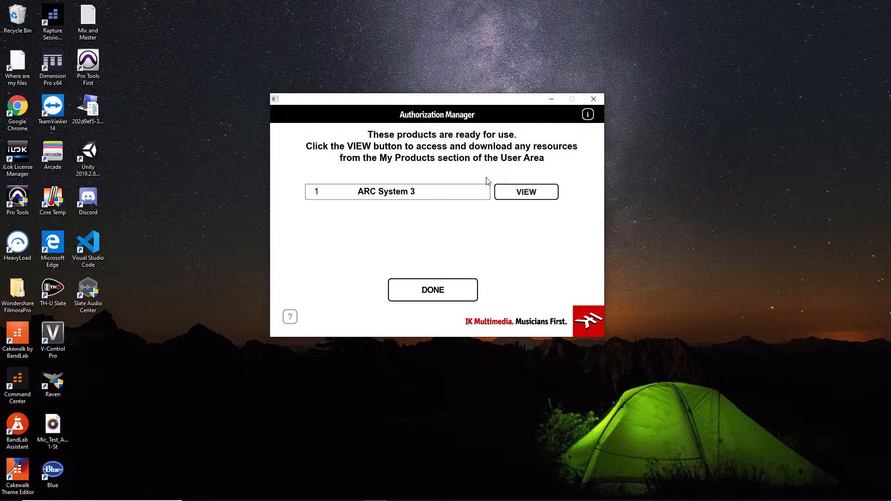
mouse_move(484, 183)
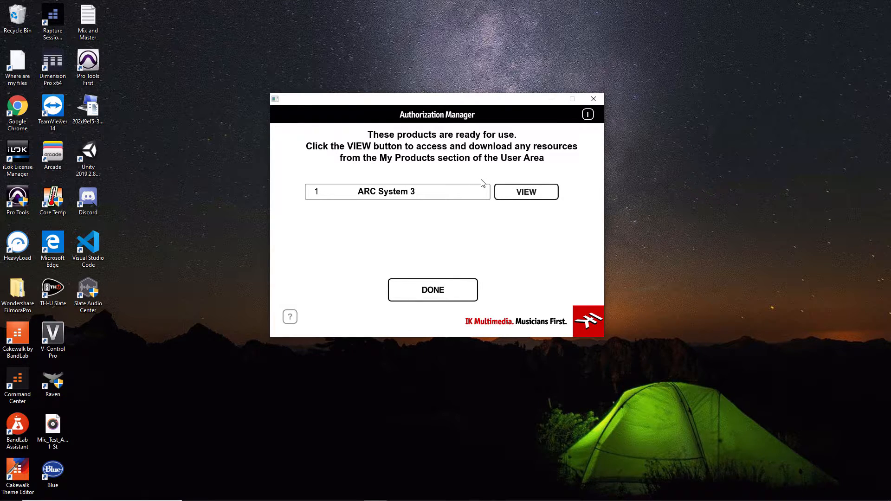
mouse_move(540, 189)
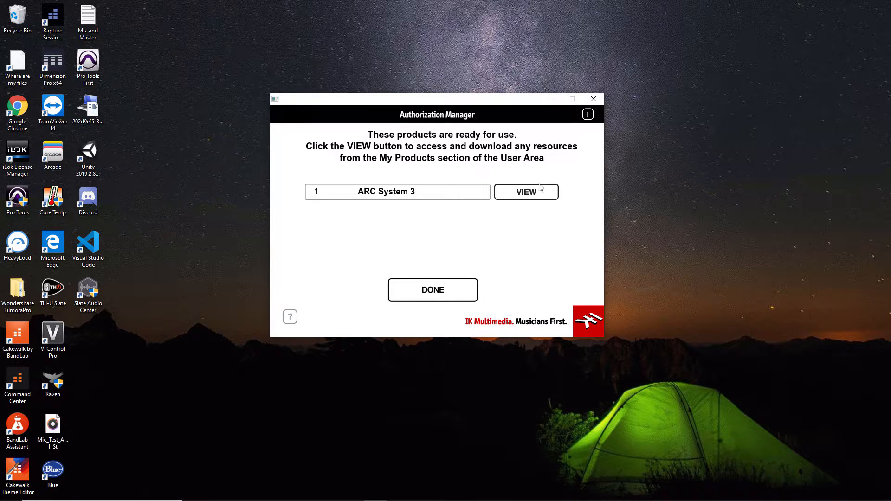
click(525, 191)
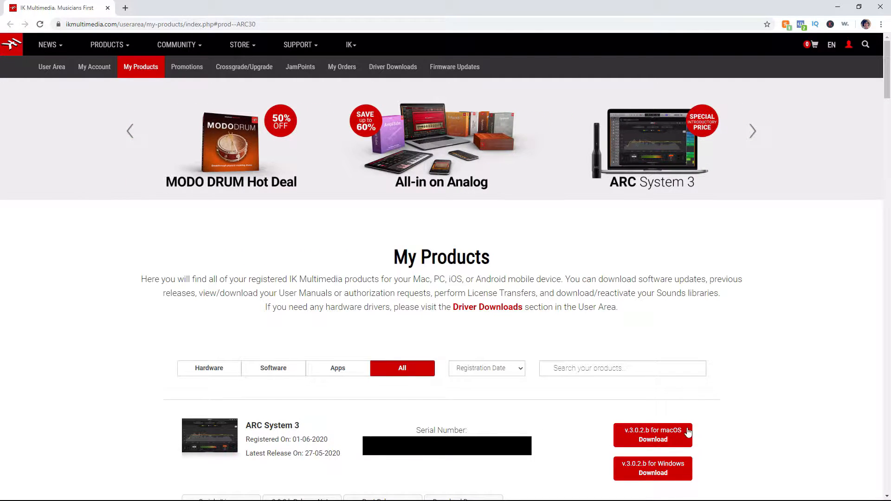
- Download ARC System 3 v.3.0.2.b for Windows to Downloads and launch the archive
click(652, 468)
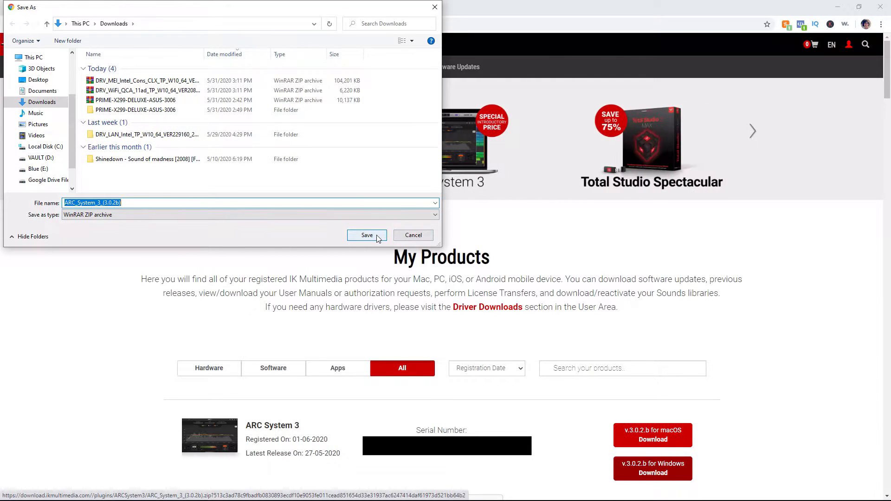
click(367, 234)
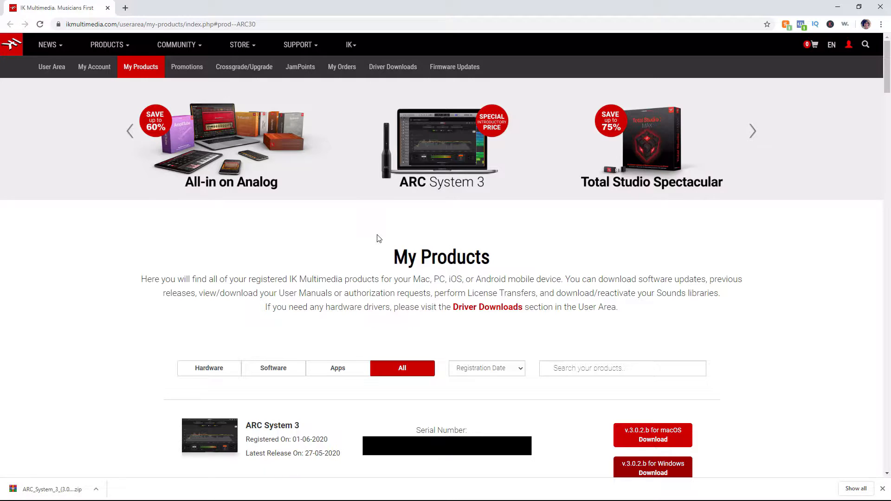
click(753, 131)
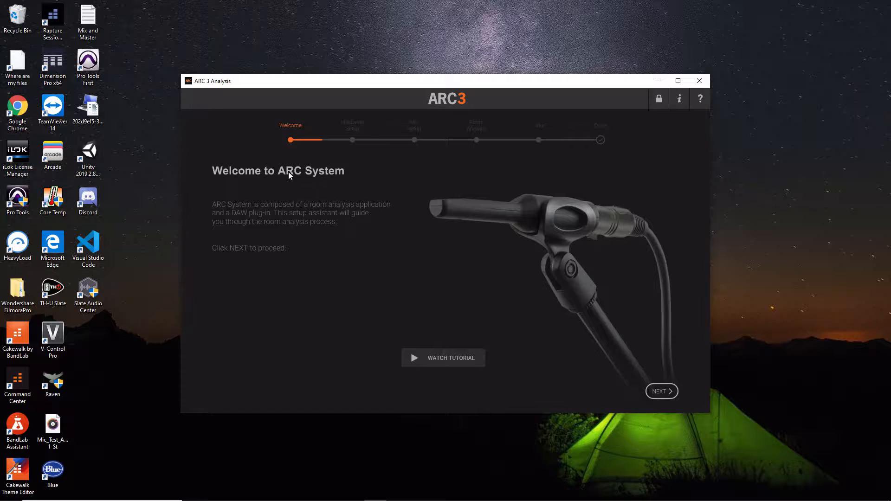
mouse_move(204, 92)
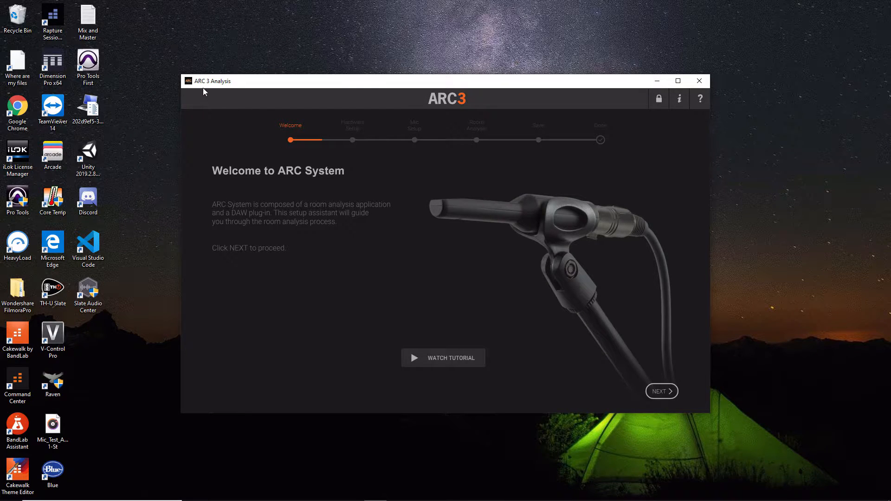
mouse_move(310, 250)
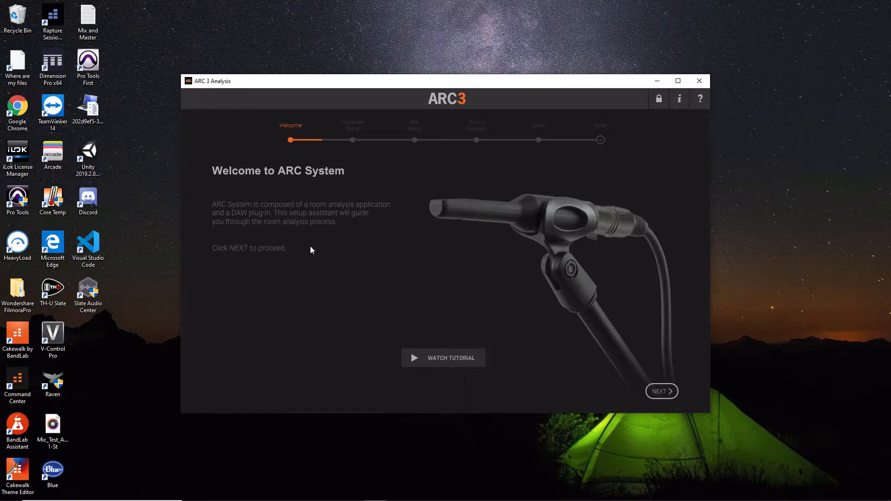
mouse_move(375, 258)
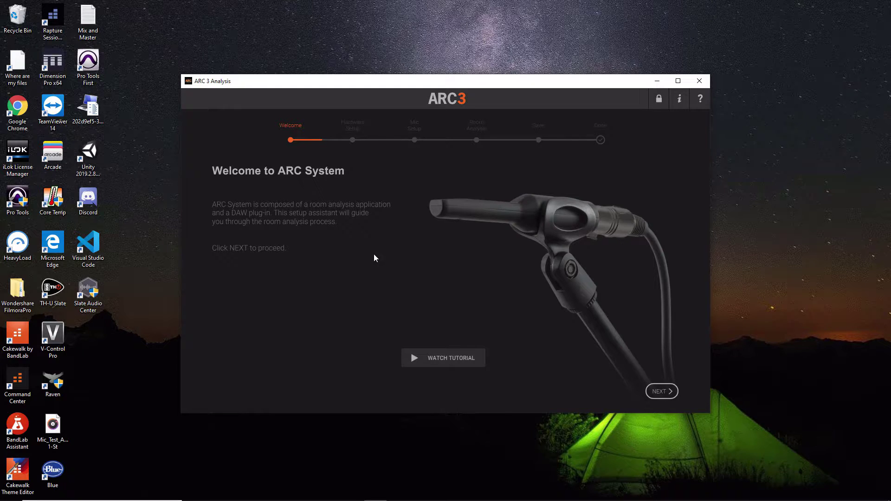
mouse_move(383, 252)
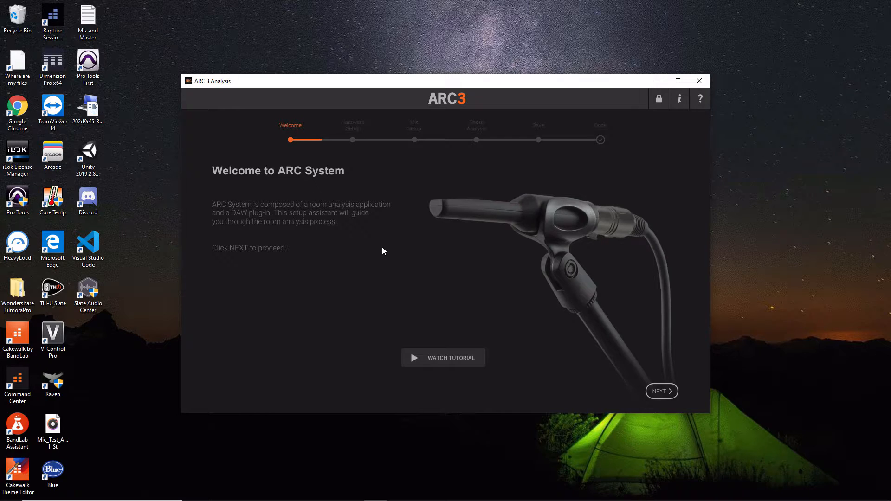
mouse_move(351, 244)
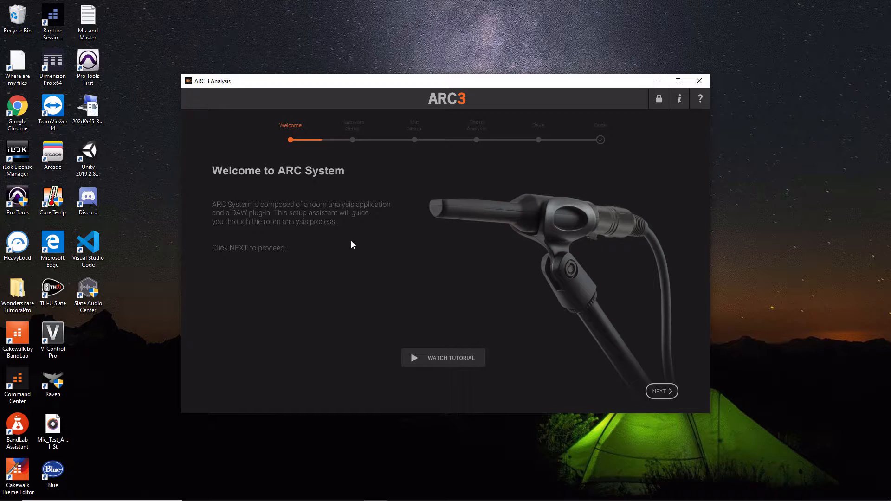
mouse_move(430, 365)
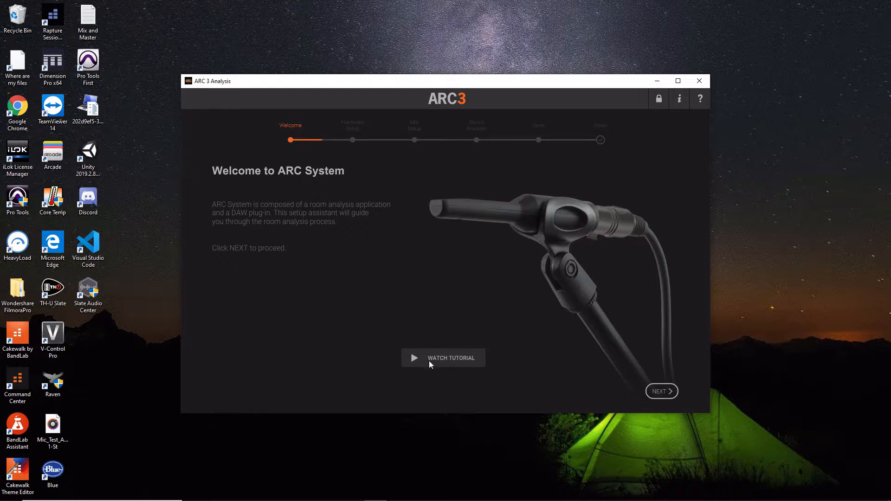
mouse_move(461, 324)
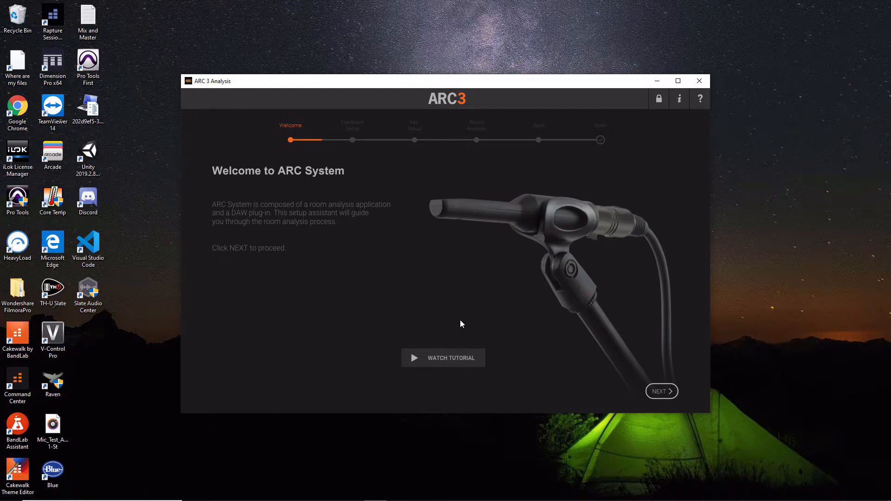
mouse_move(445, 306)
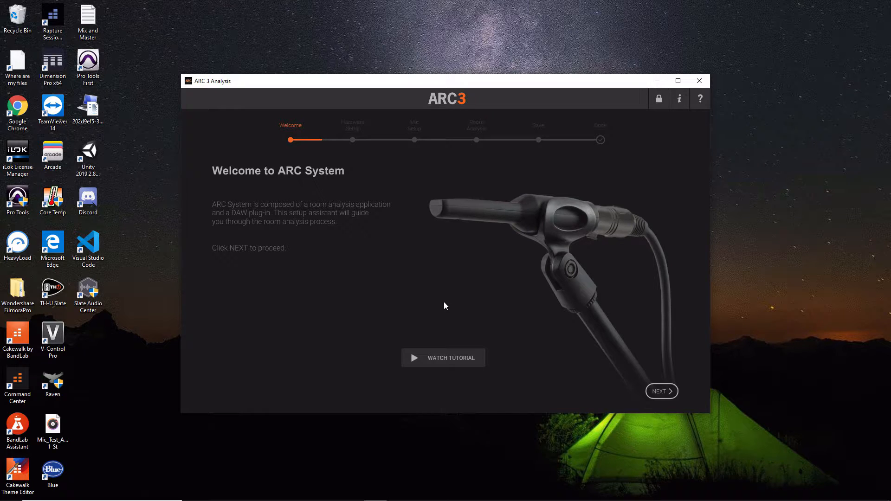
- Advance the setup assistant to microphone selection, keeping ARC MEMS Mic Model
click(661, 391)
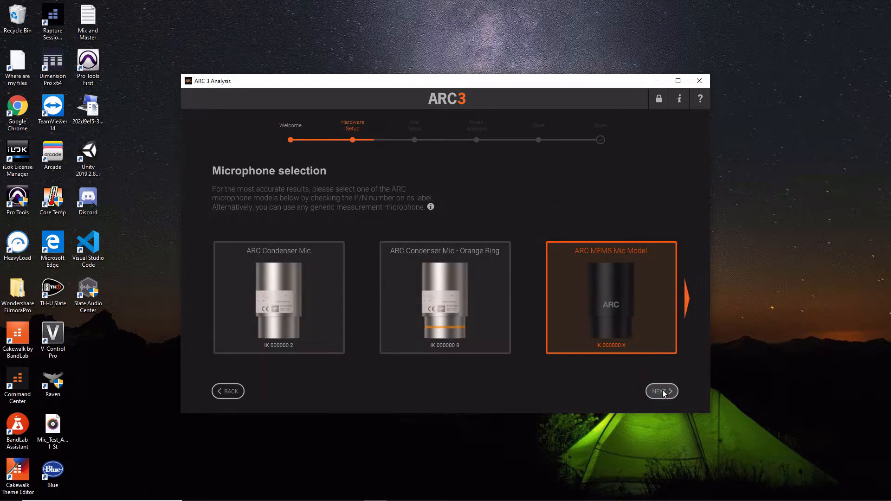
mouse_move(264, 184)
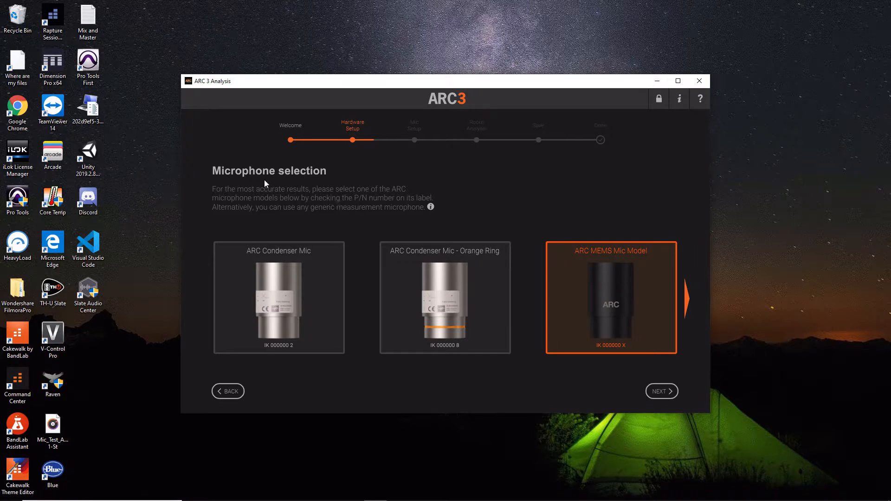
mouse_move(290, 188)
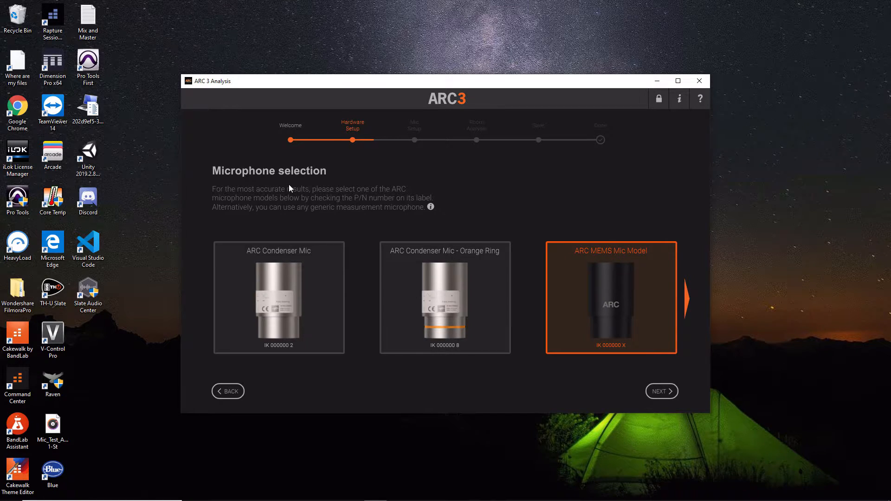
mouse_move(470, 214)
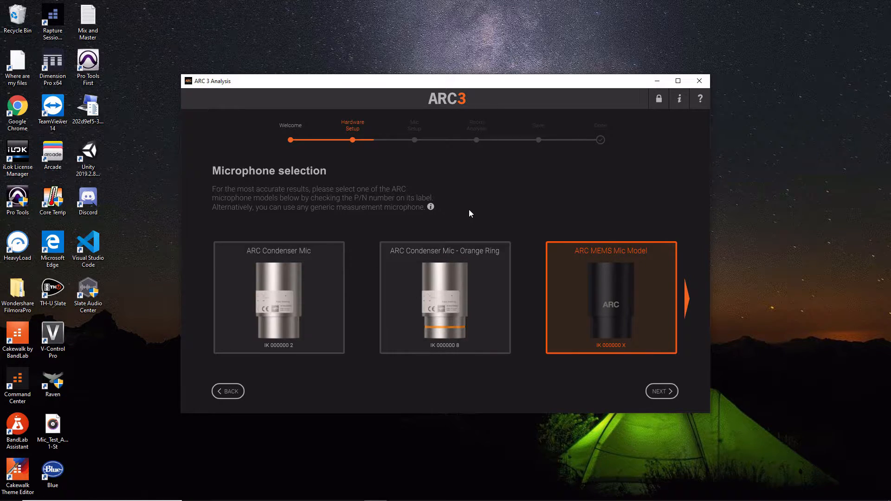
mouse_move(426, 307)
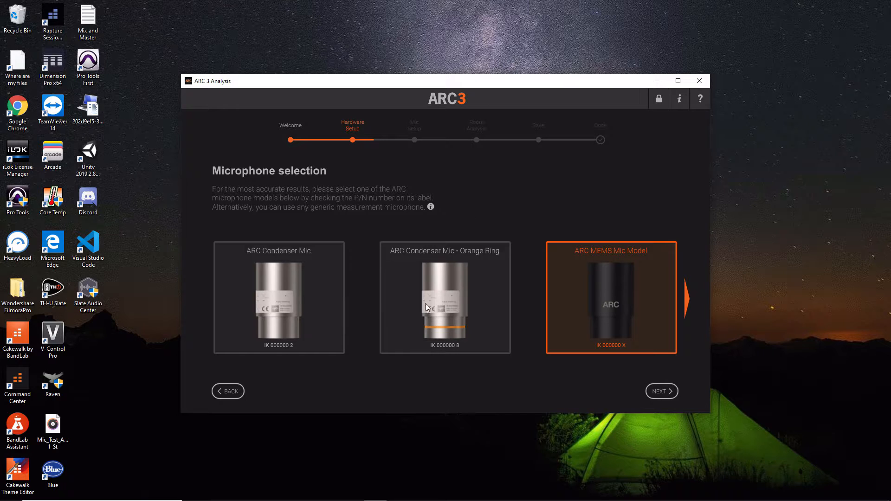
mouse_move(460, 229)
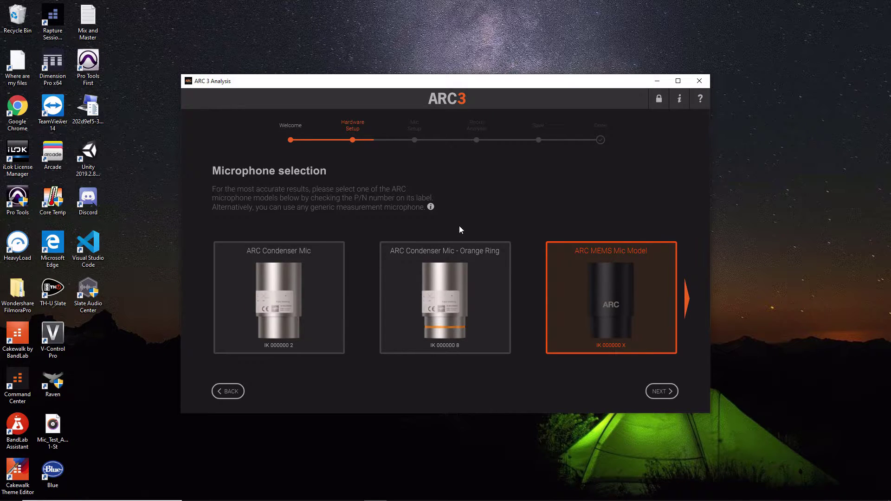
mouse_move(599, 301)
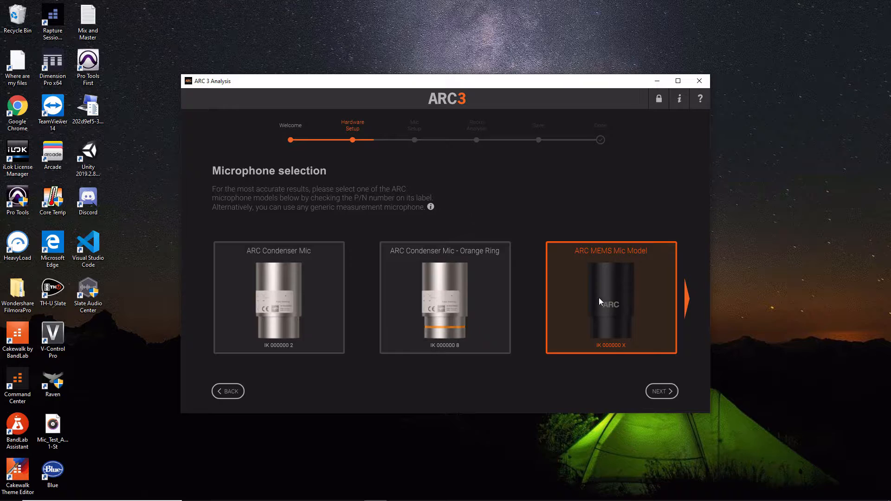
mouse_move(612, 288)
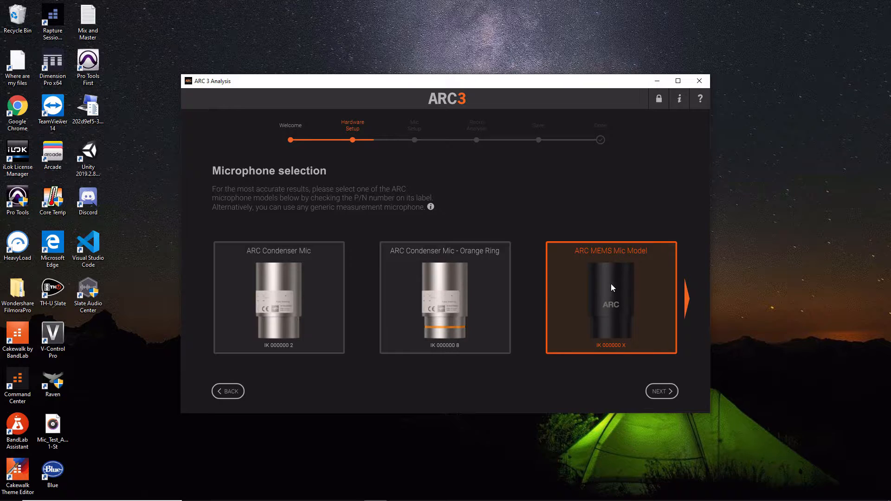
mouse_move(612, 338)
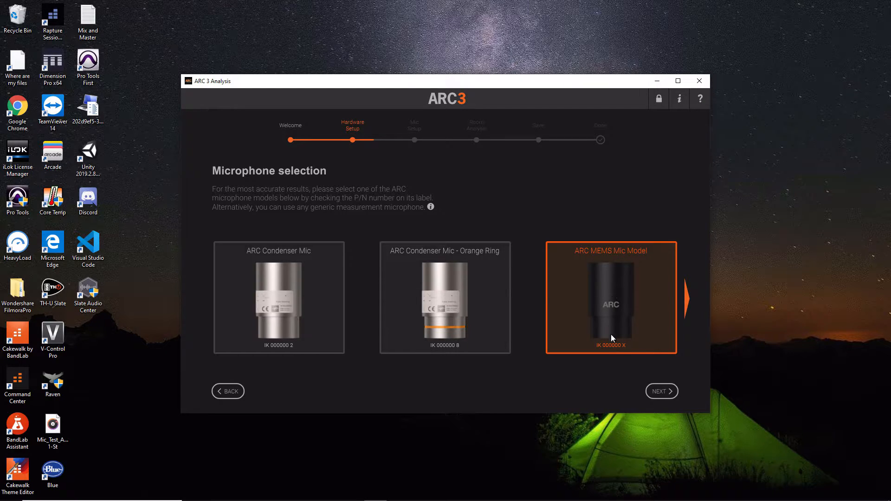
- Reach Audio setup and choose Focusrite USB ASIO as the output device
click(661, 391)
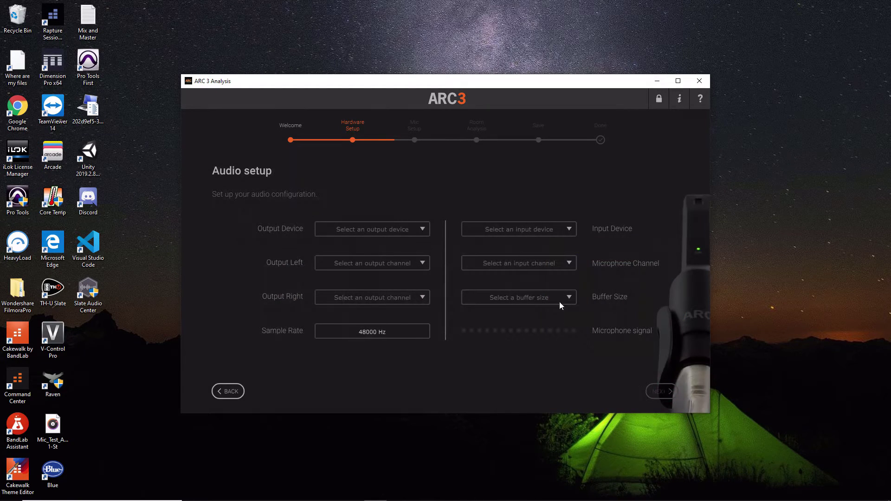
mouse_move(506, 224)
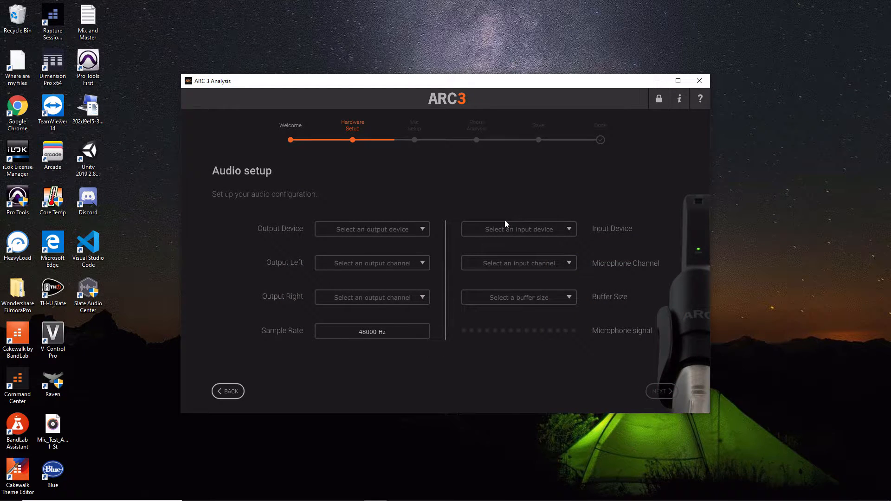
mouse_move(358, 232)
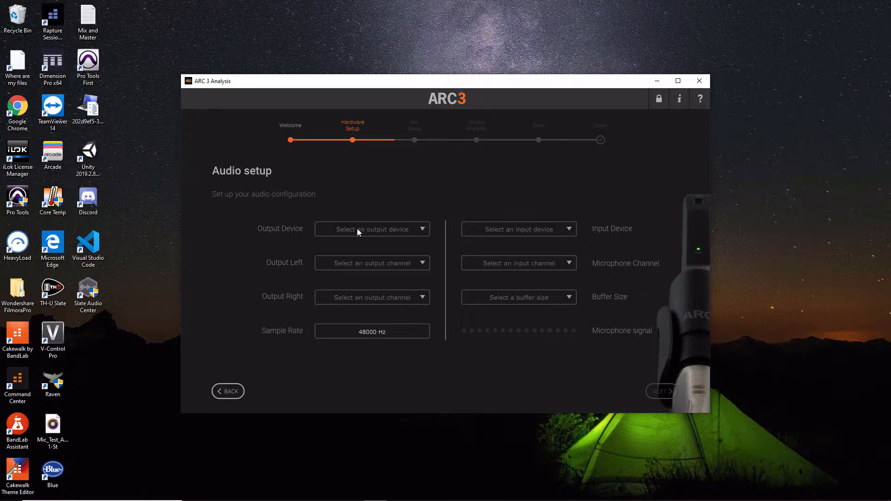
click(371, 229)
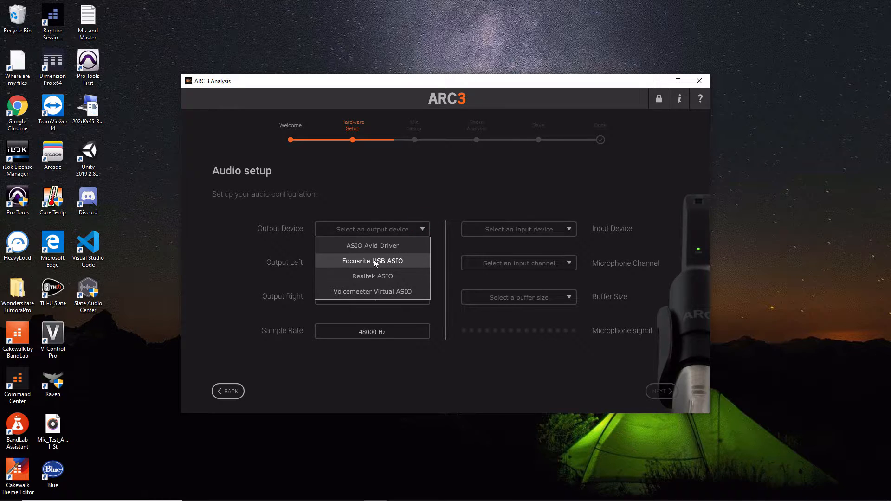
mouse_move(385, 266)
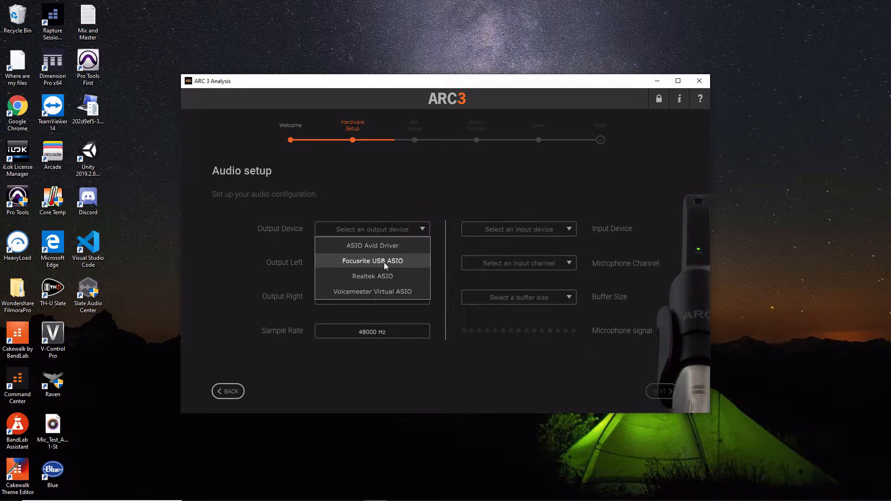
click(372, 261)
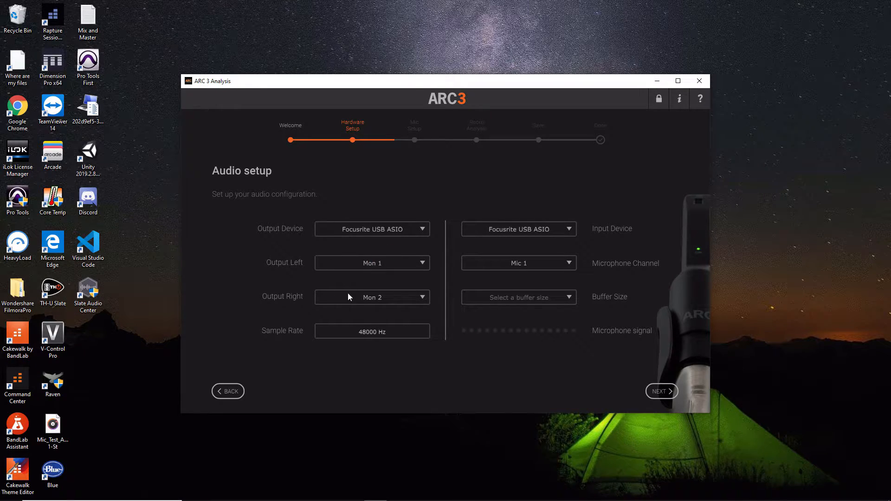
mouse_move(289, 350)
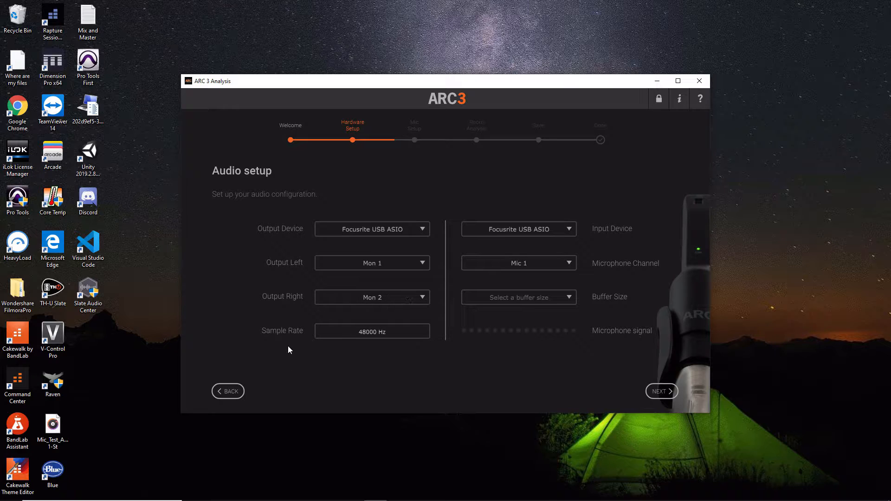
mouse_move(372, 345)
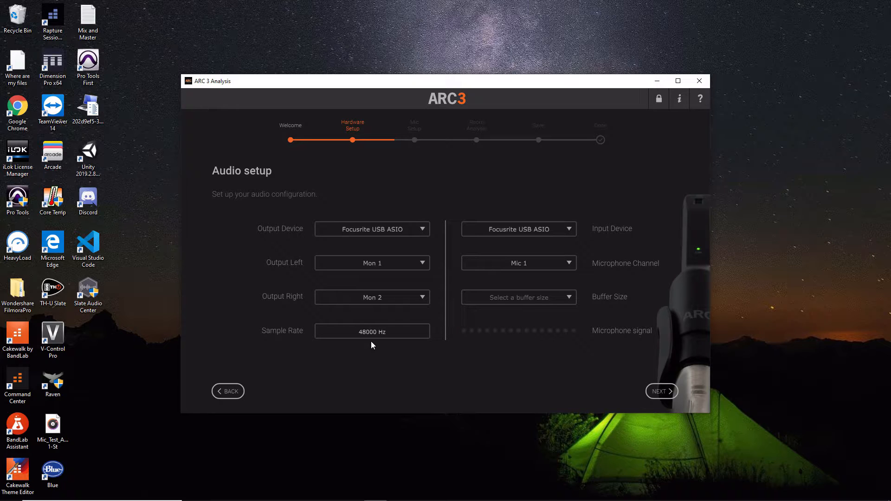
mouse_move(603, 231)
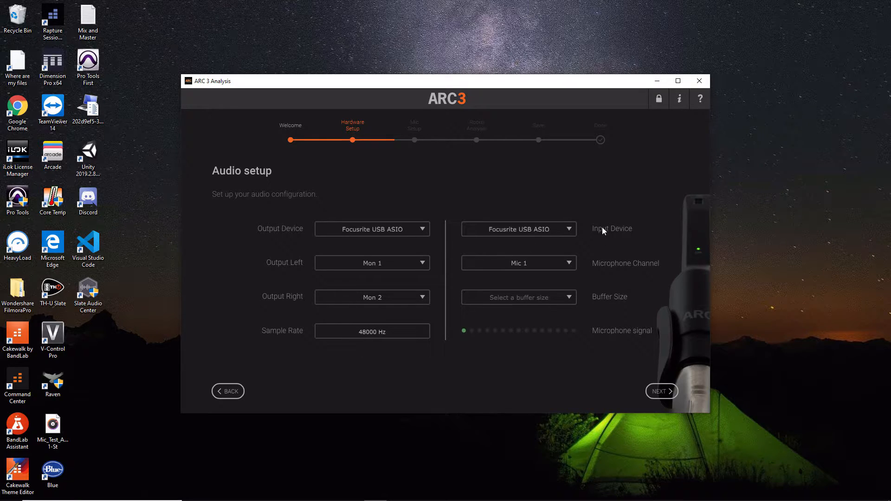
mouse_move(533, 234)
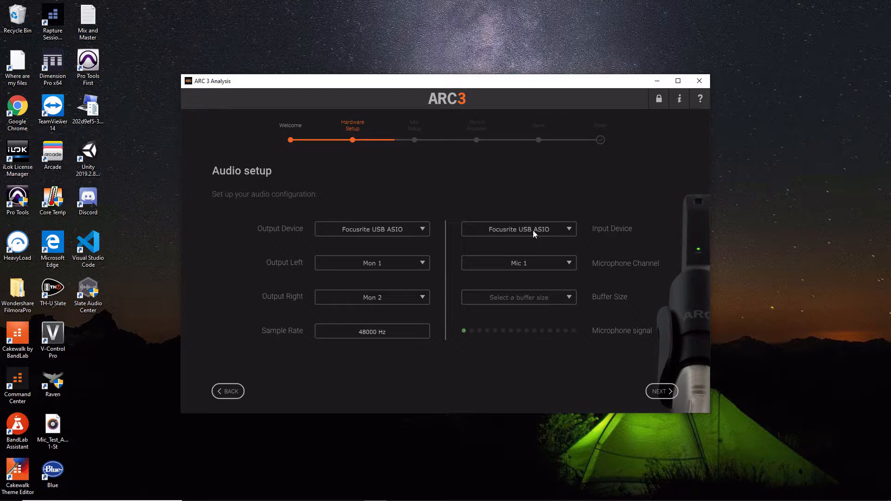
mouse_move(528, 265)
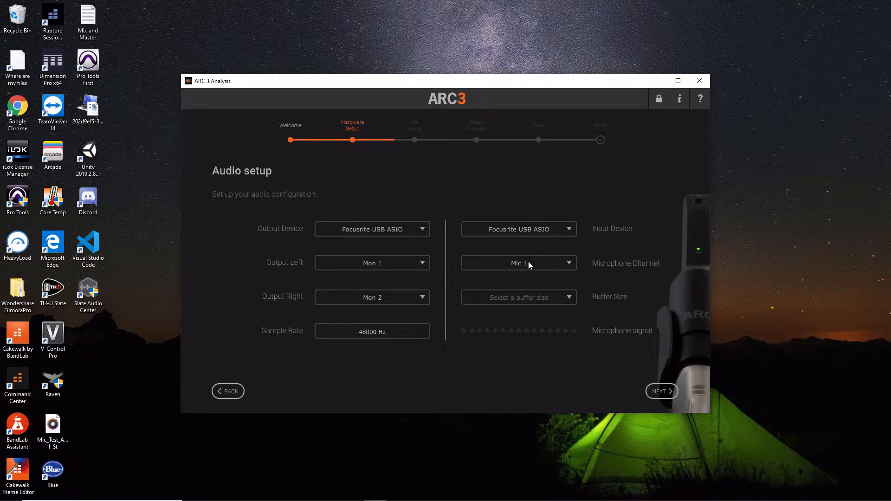
mouse_move(591, 269)
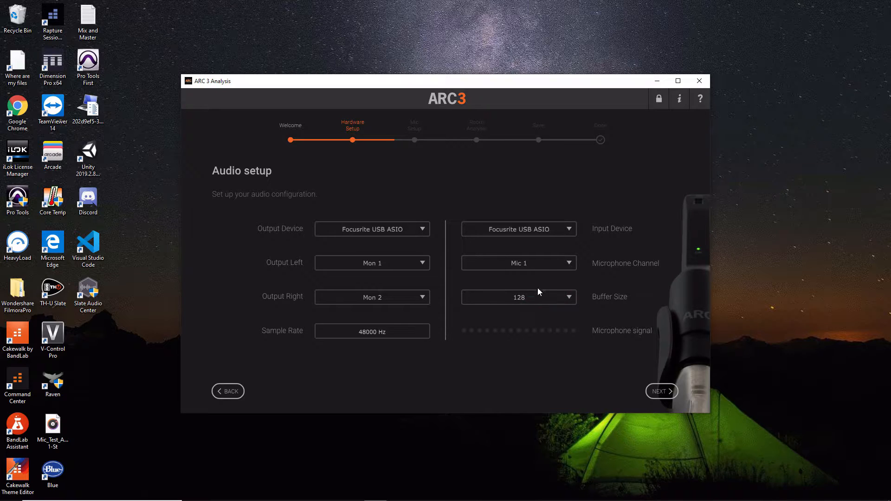
mouse_move(501, 329)
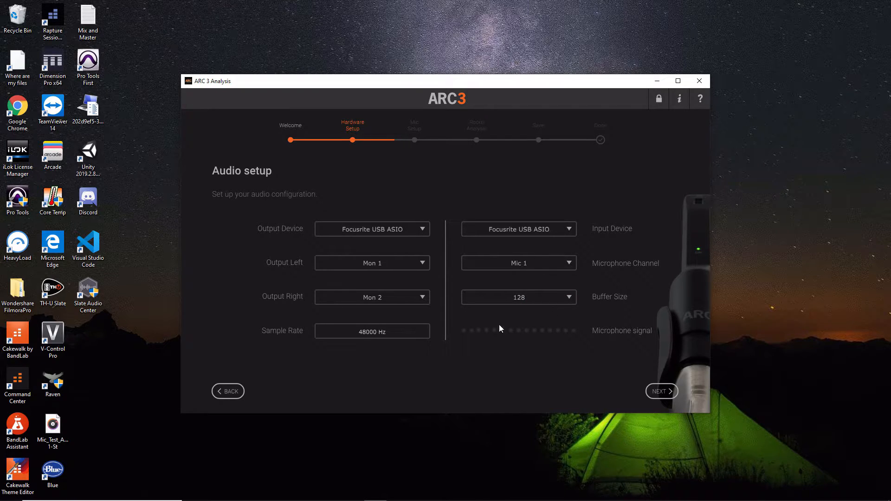
mouse_move(511, 306)
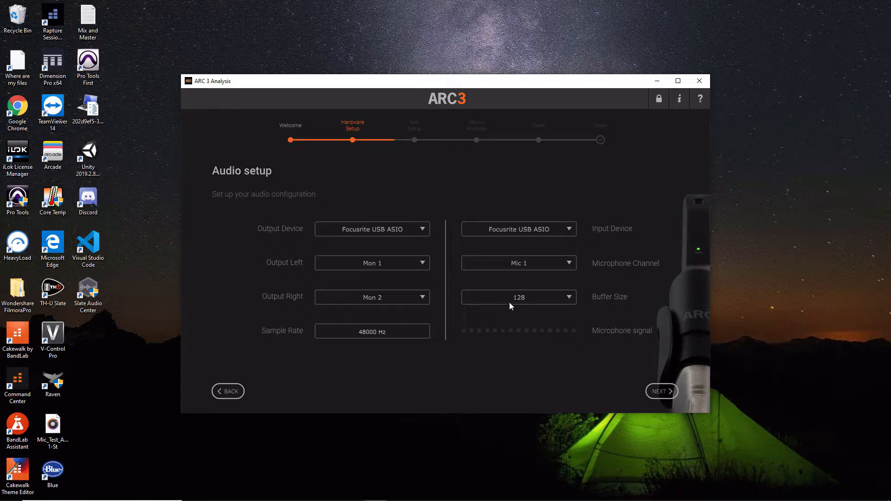
- Advance to Mic Setup's listening area page with Studio - Monitor Spot selected
click(661, 391)
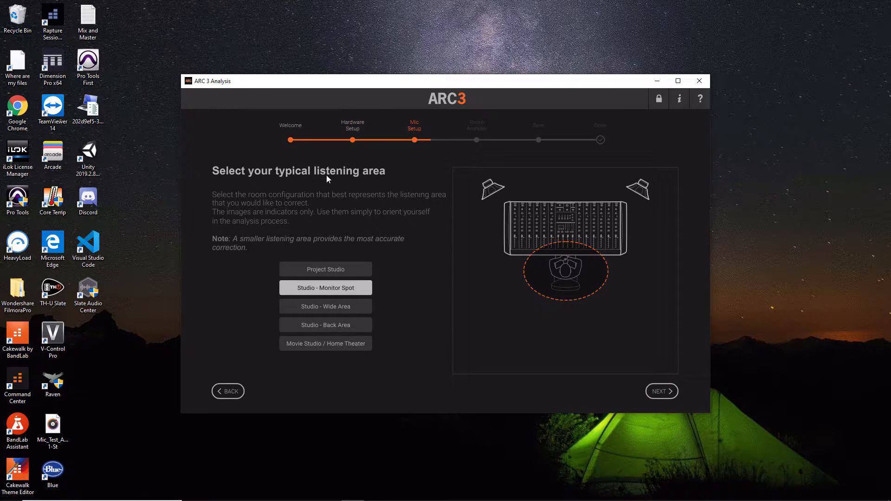
mouse_move(242, 225)
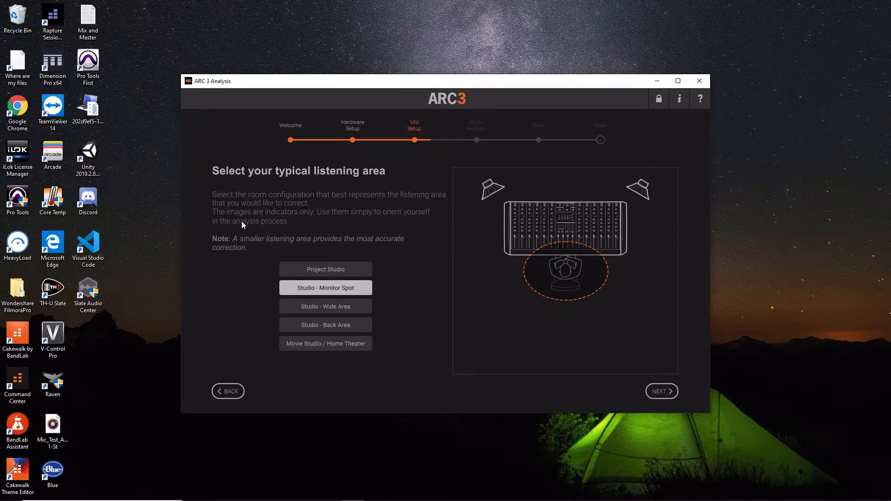
mouse_move(381, 205)
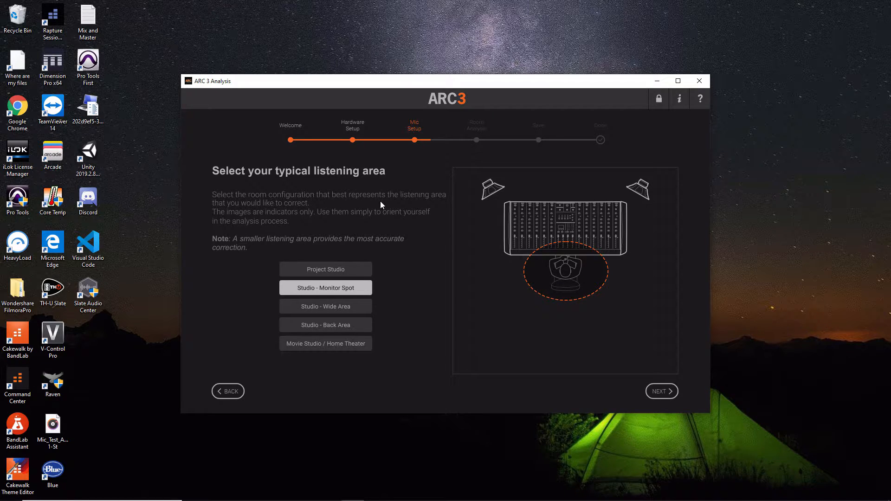
mouse_move(281, 217)
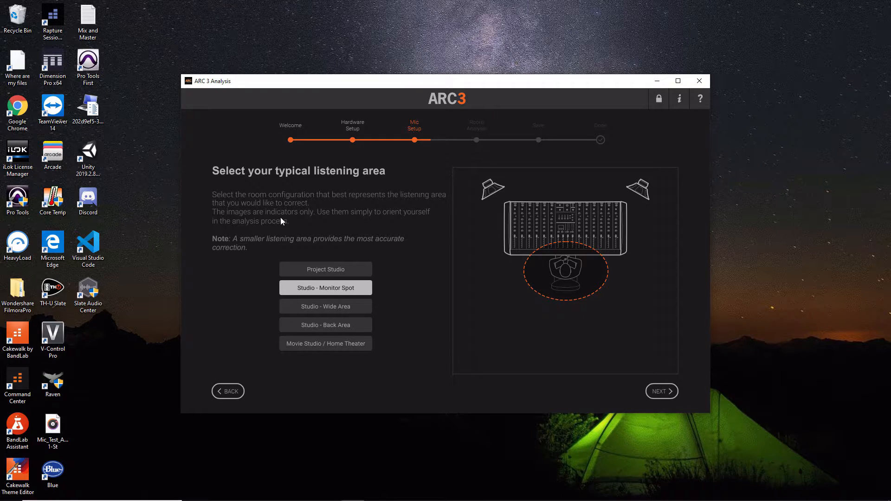
mouse_move(391, 226)
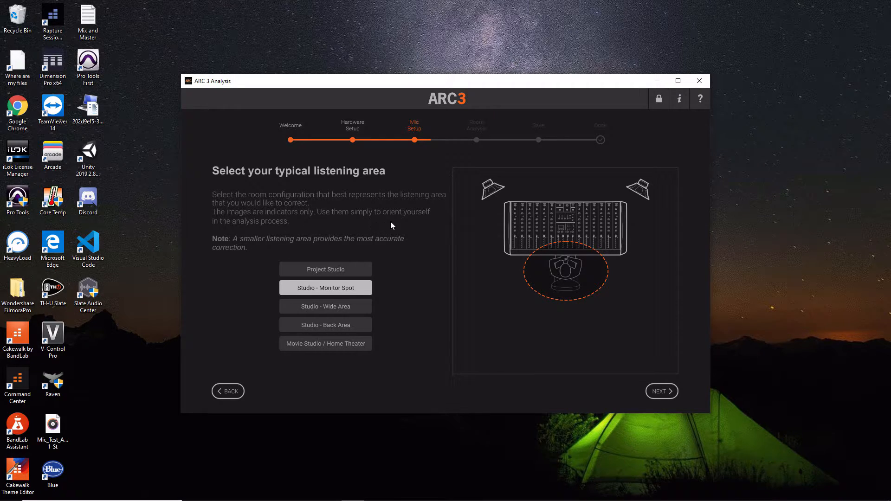
mouse_move(276, 231)
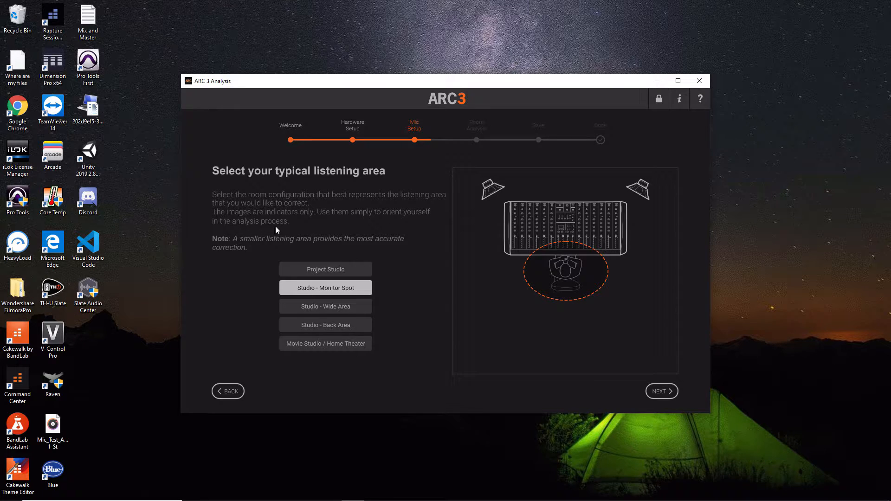
mouse_move(267, 248)
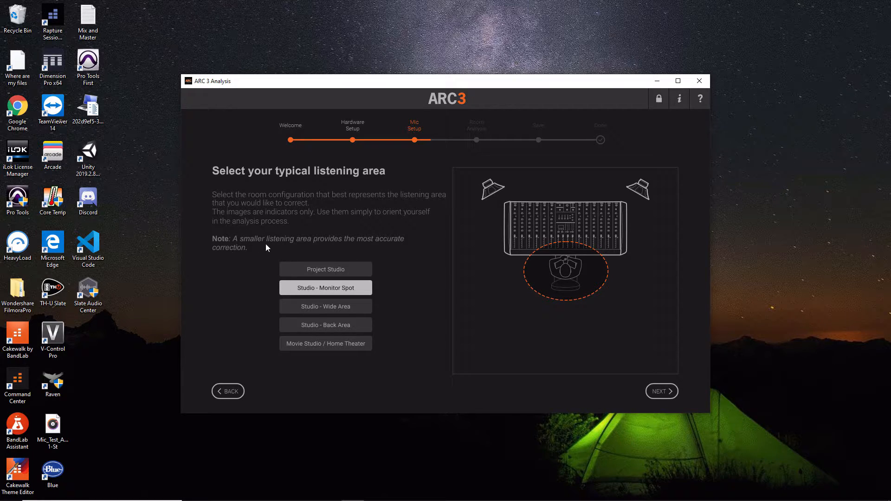
mouse_move(227, 249)
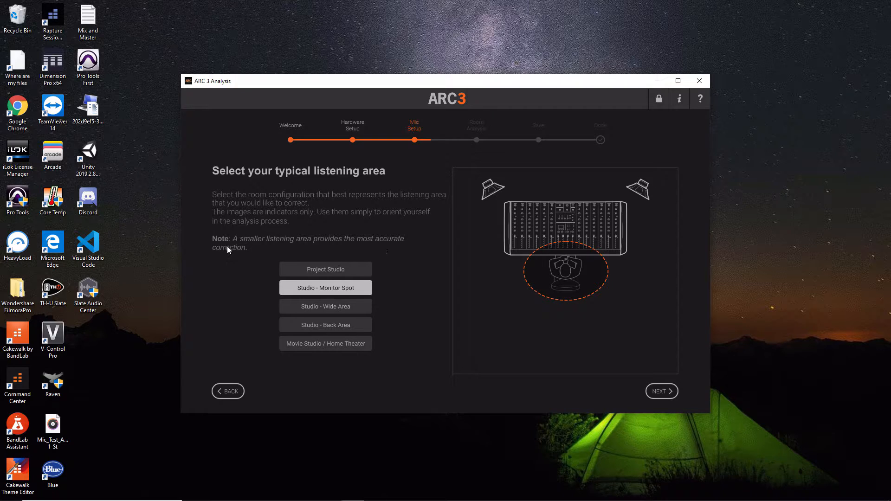
mouse_move(140, 153)
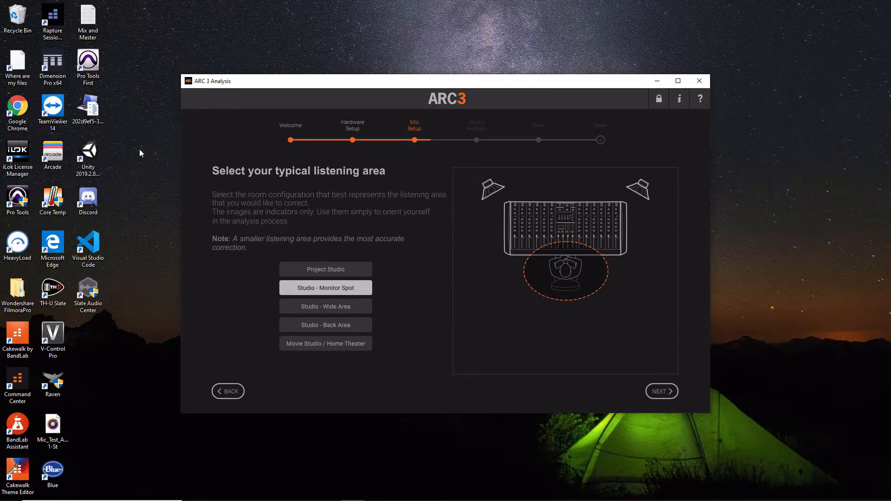
mouse_move(310, 195)
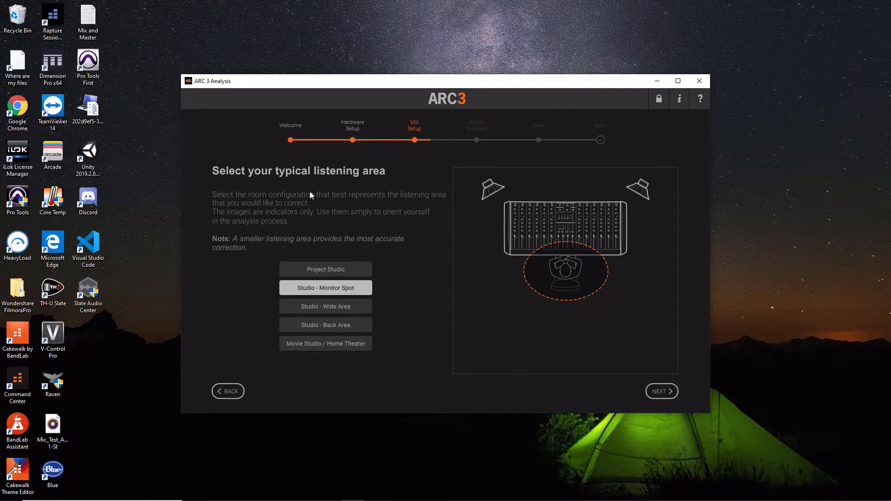
click(325, 269)
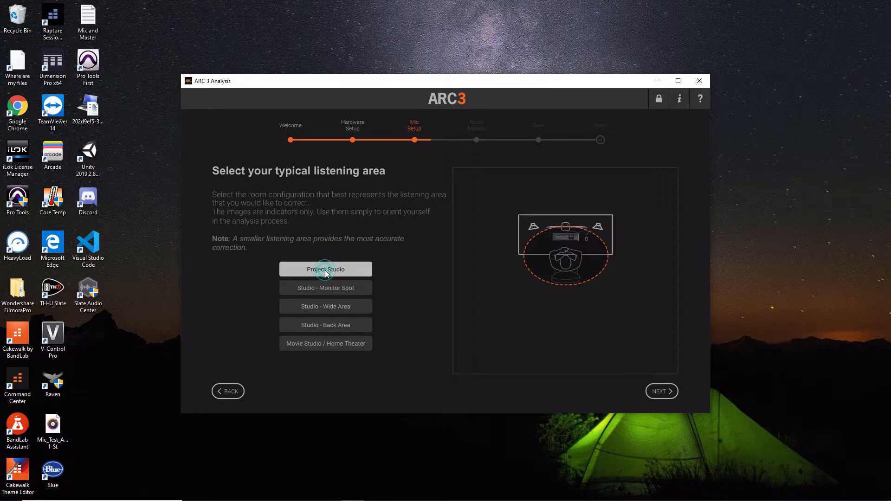
mouse_move(582, 265)
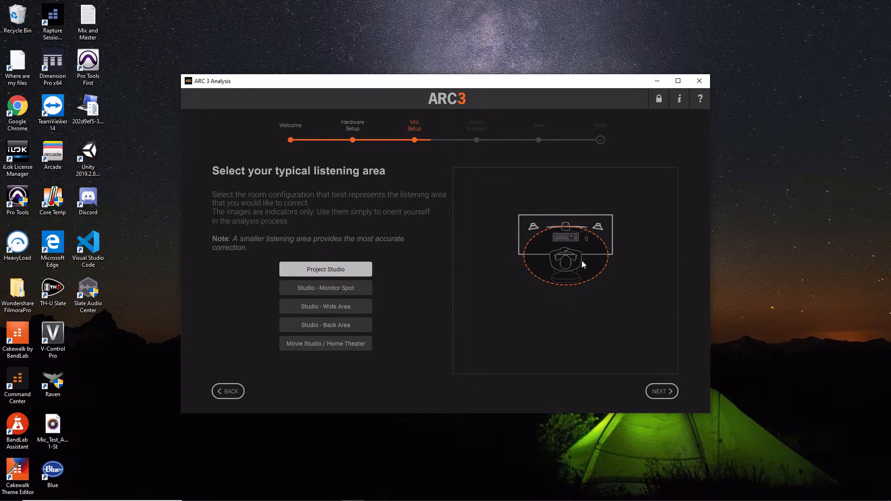
mouse_move(576, 263)
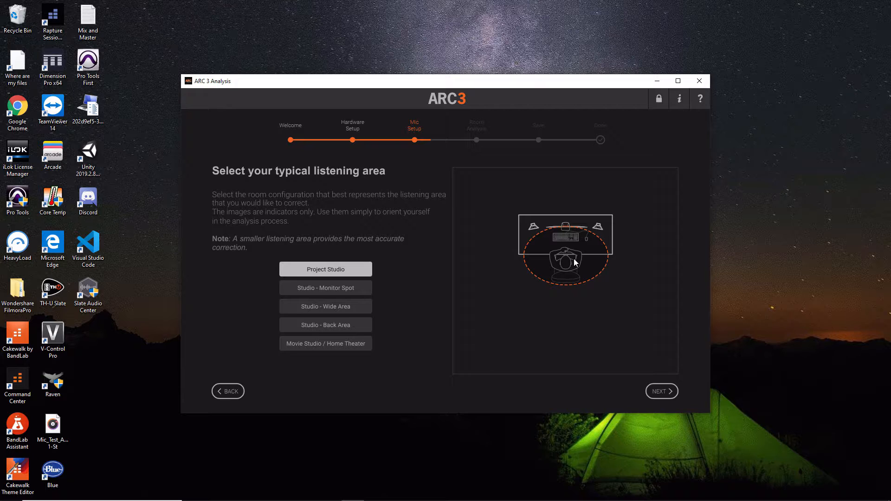
click(325, 288)
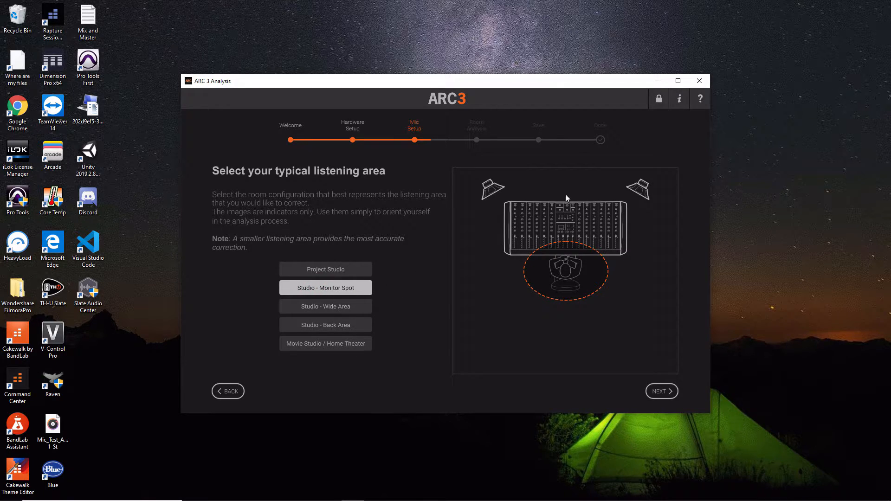
click(325, 306)
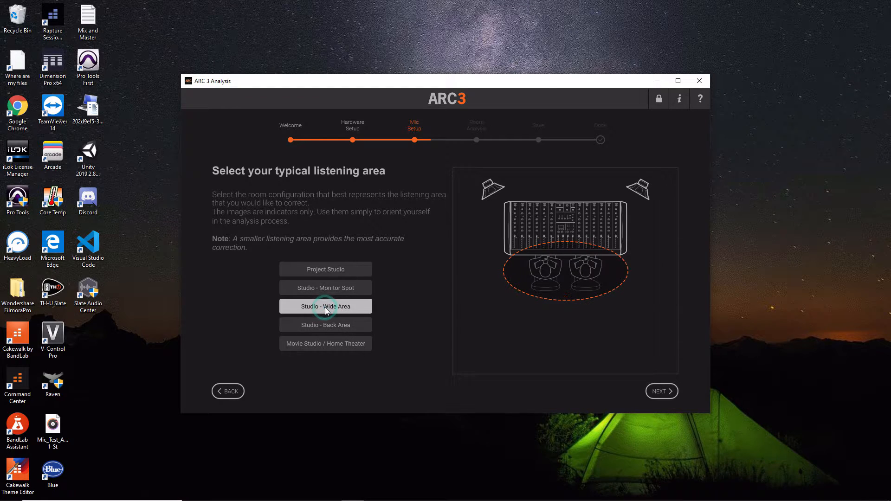
click(325, 325)
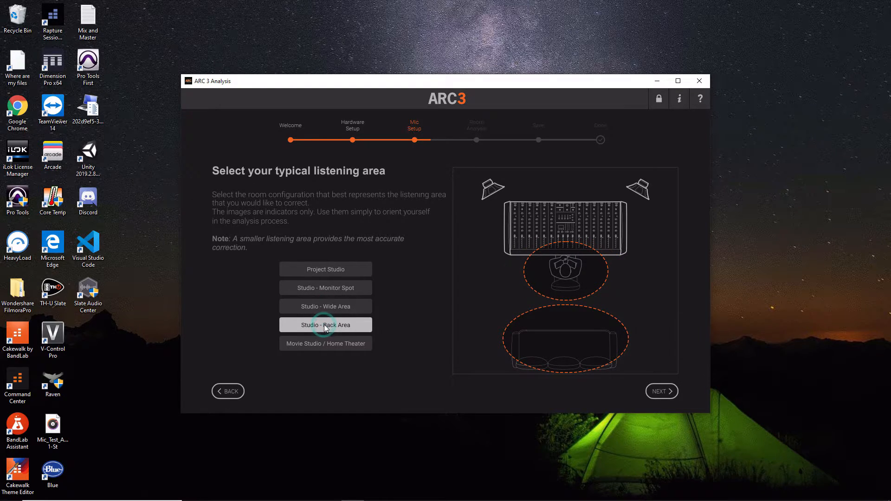
click(325, 343)
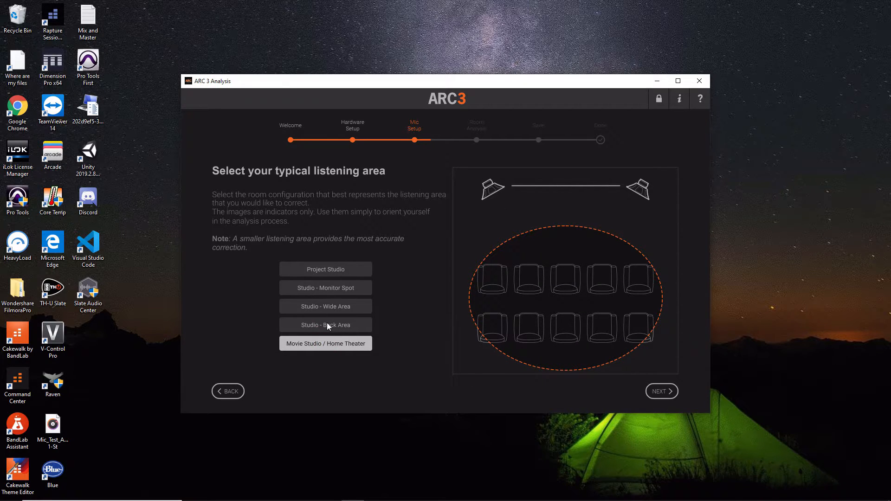
click(325, 306)
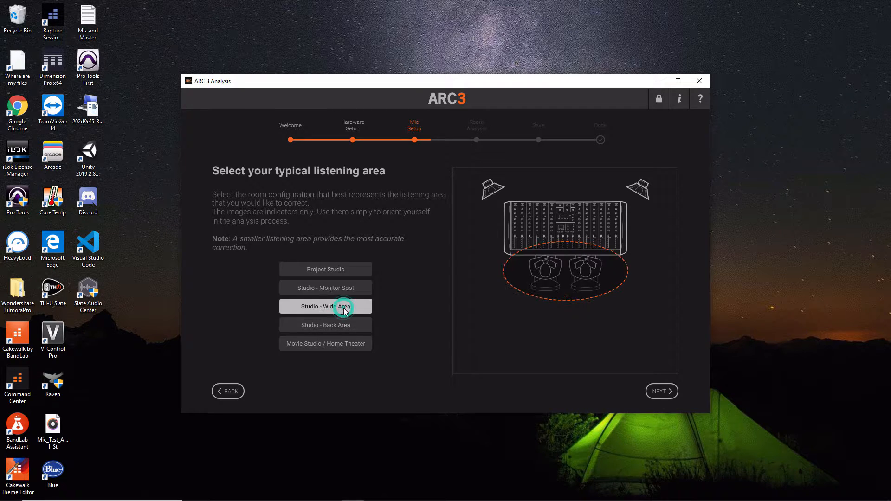
mouse_move(338, 290)
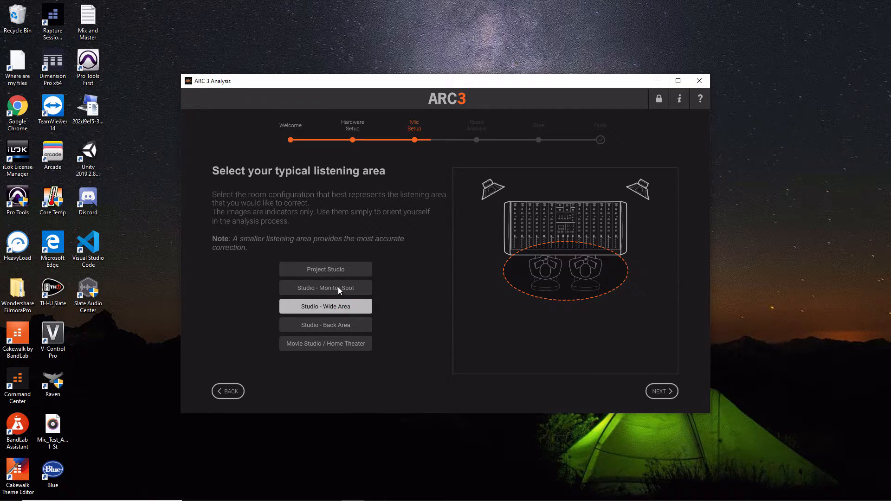
click(325, 288)
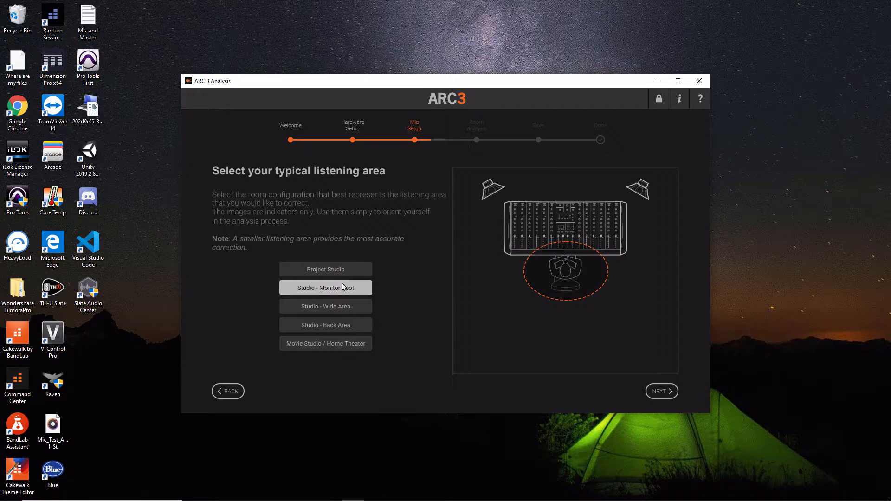
mouse_move(685, 249)
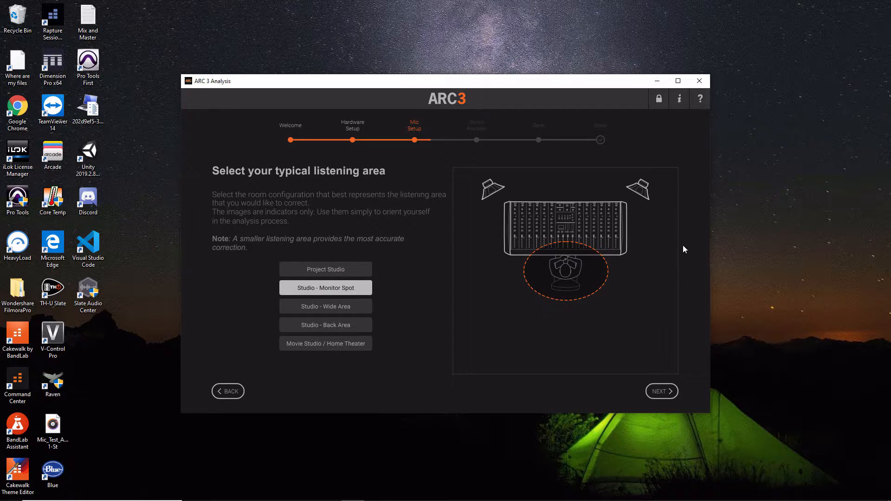
click(661, 391)
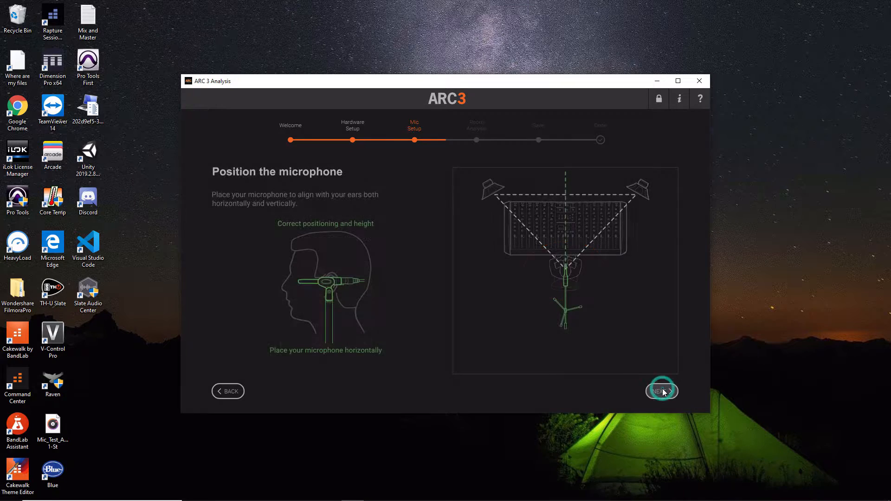
mouse_move(287, 204)
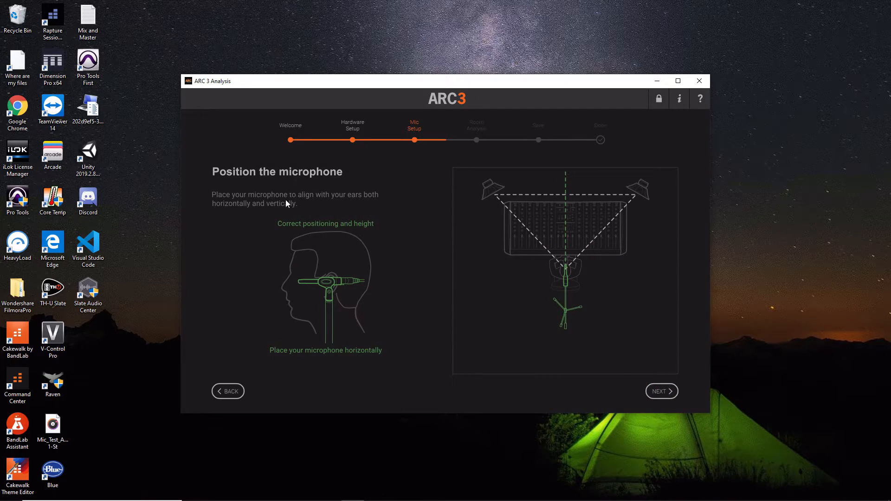
mouse_move(385, 207)
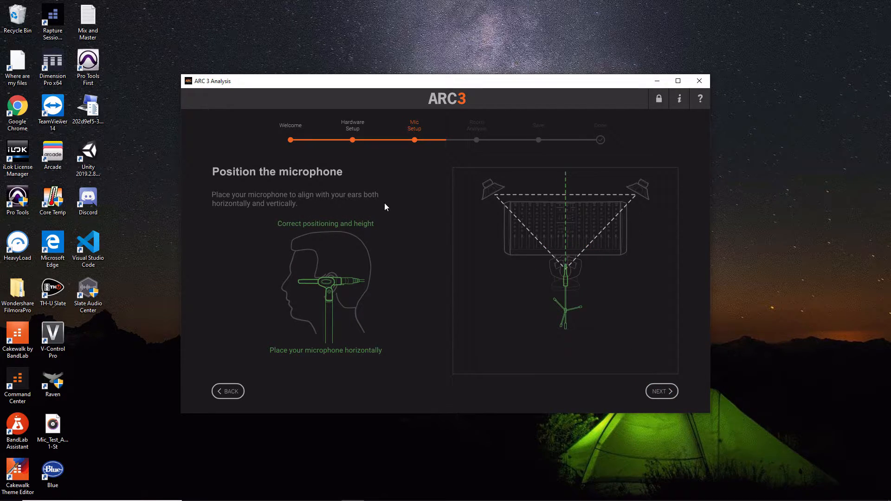
mouse_move(321, 203)
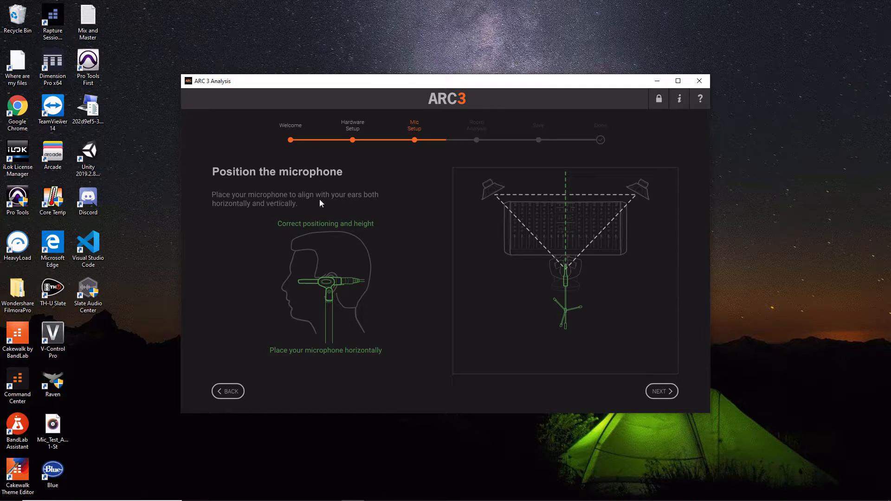
mouse_move(264, 209)
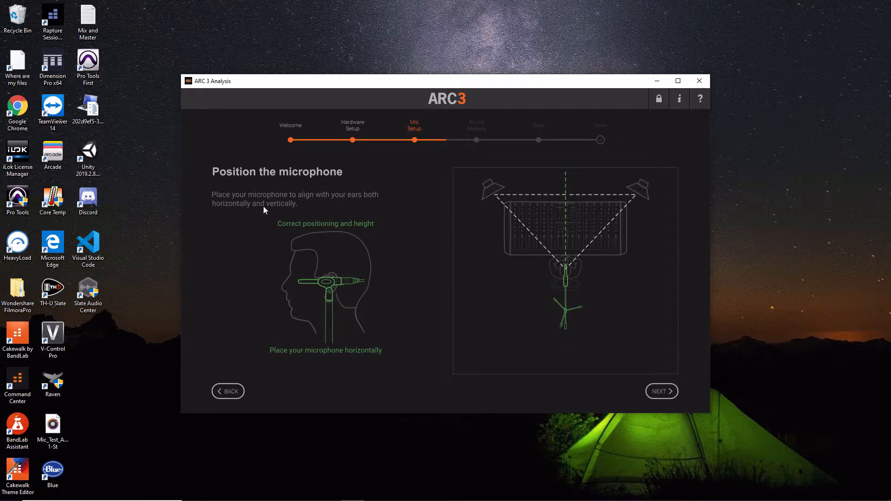
mouse_move(334, 292)
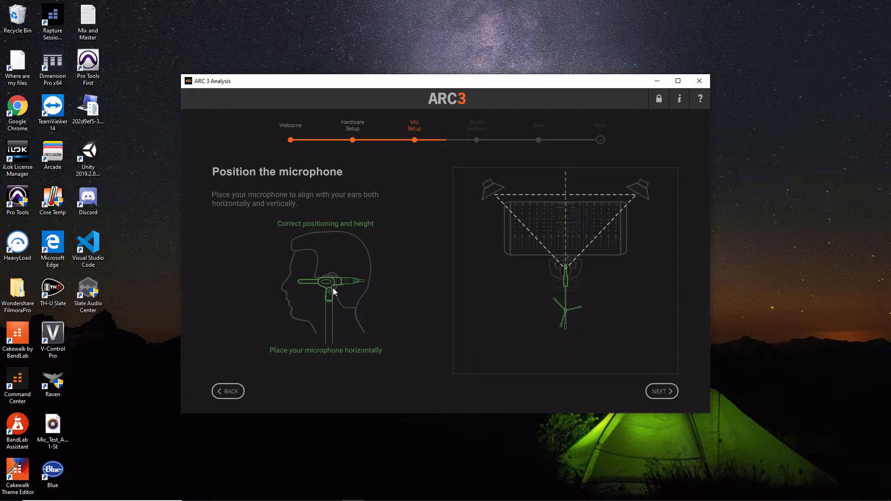
mouse_move(334, 283)
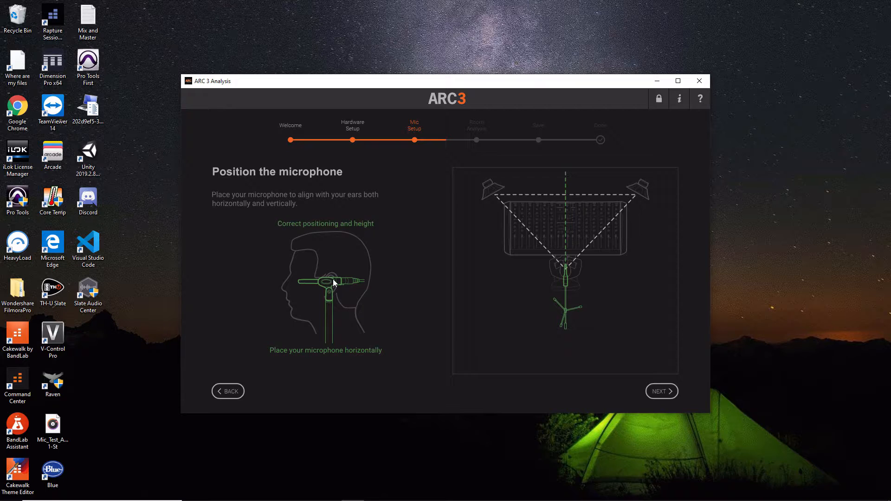
mouse_move(338, 288)
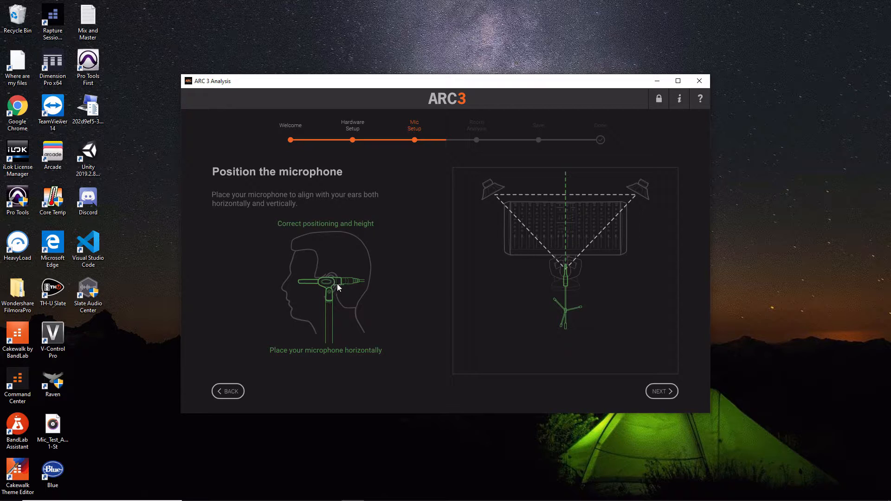
mouse_move(328, 286)
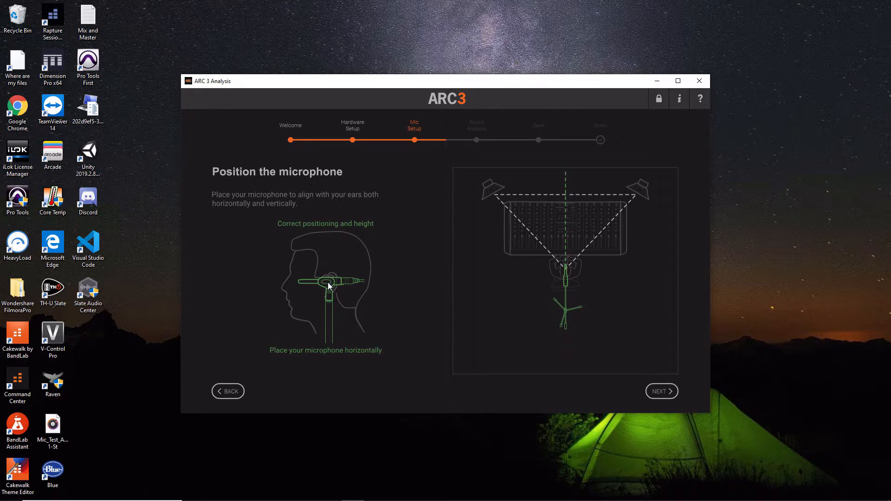
mouse_move(571, 245)
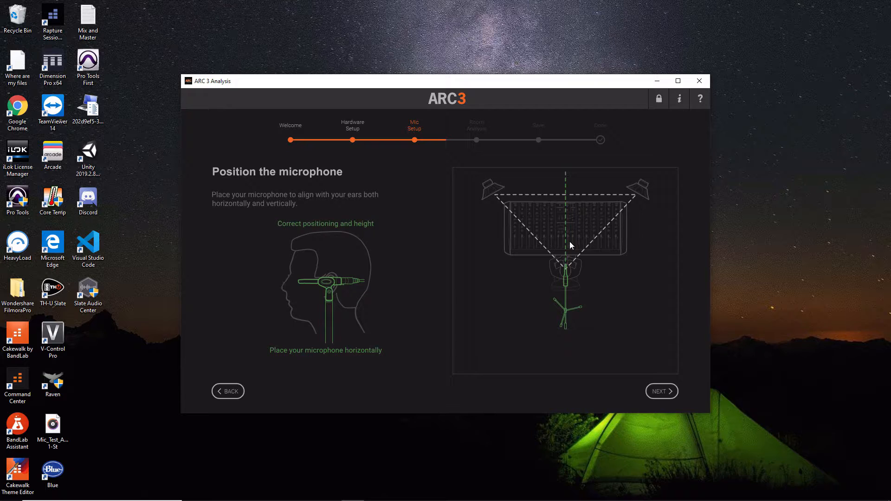
mouse_move(578, 264)
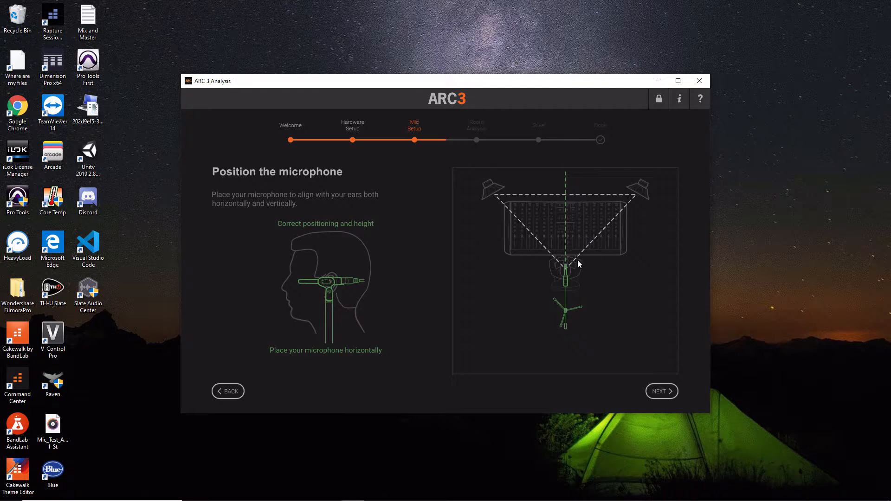
mouse_move(573, 300)
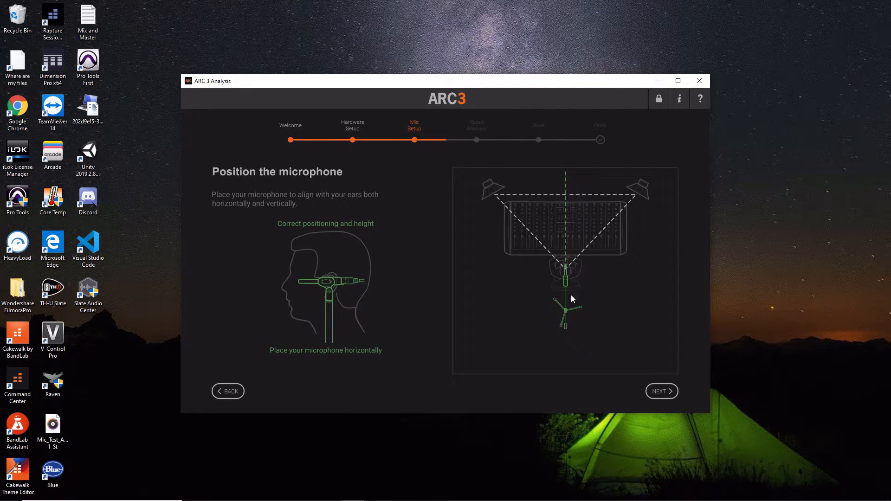
mouse_move(482, 188)
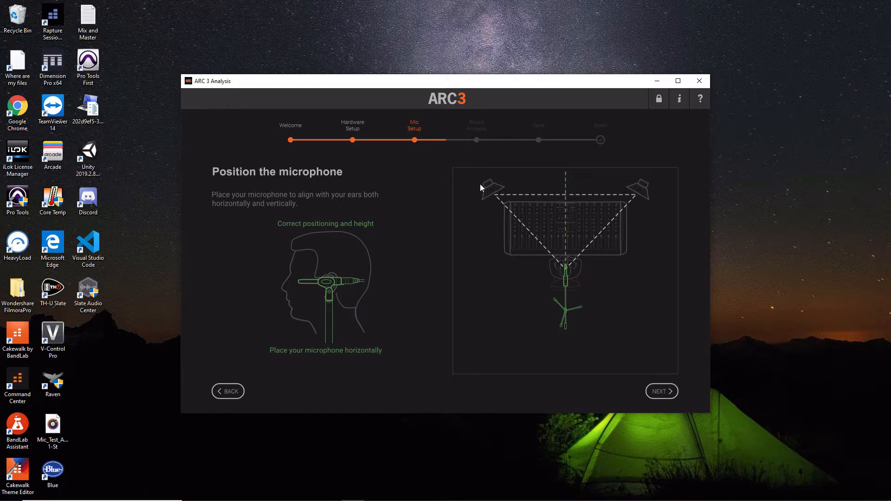
mouse_move(622, 212)
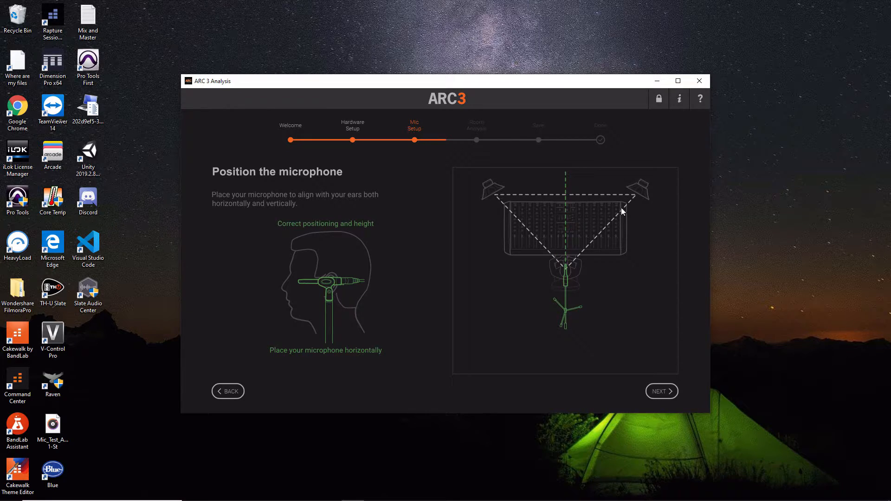
mouse_move(570, 270)
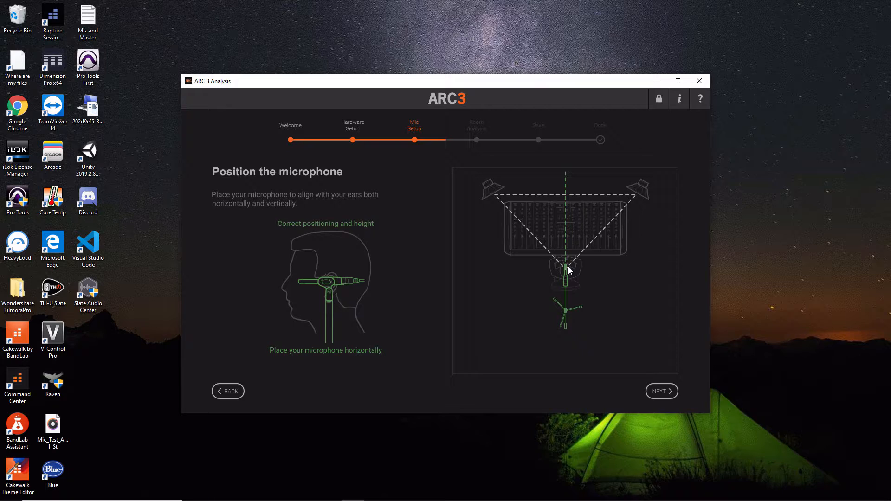
mouse_move(561, 260)
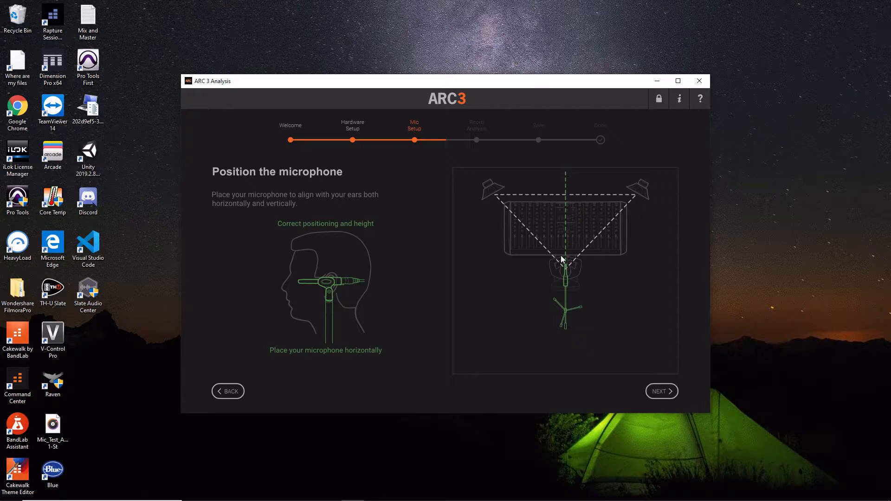
mouse_move(582, 265)
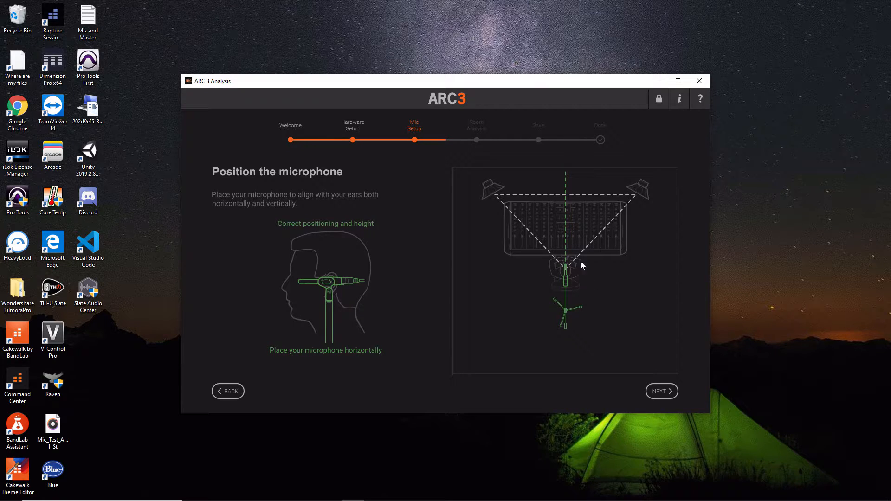
mouse_move(337, 287)
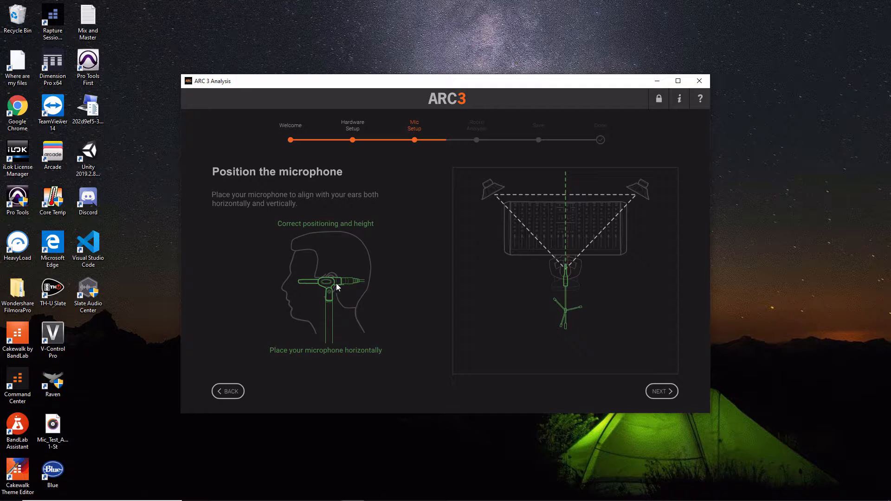
mouse_move(595, 312)
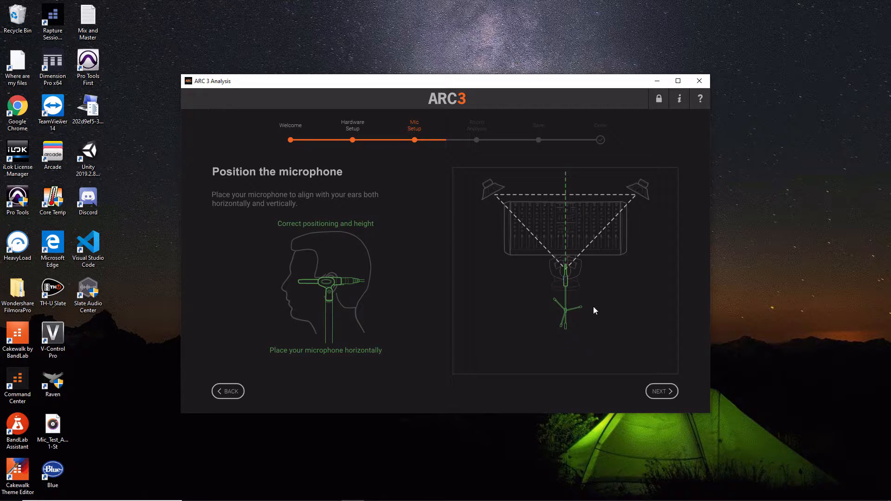
- Advance from microphone positioning to the Playback level / Mic preamp level page
click(661, 391)
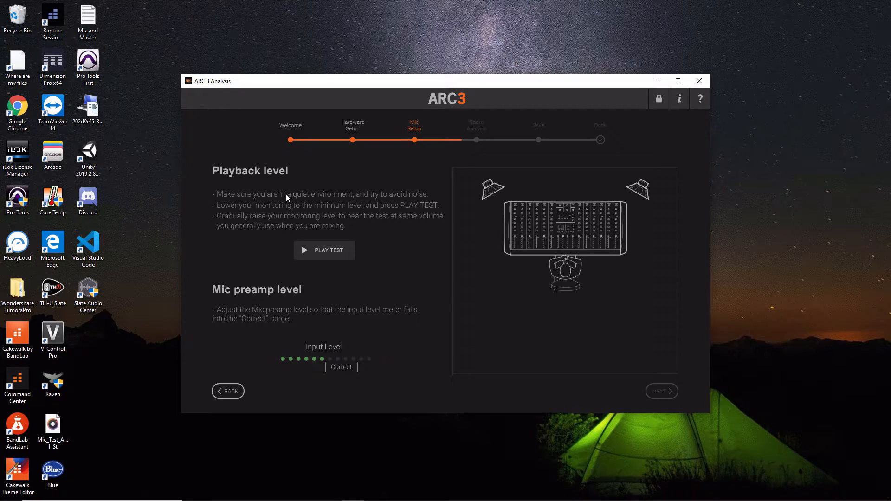
mouse_move(267, 191)
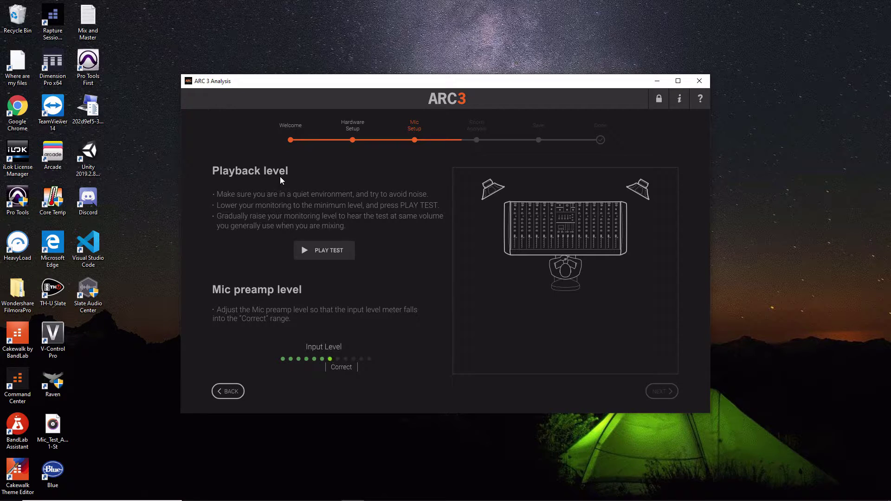
mouse_move(274, 199)
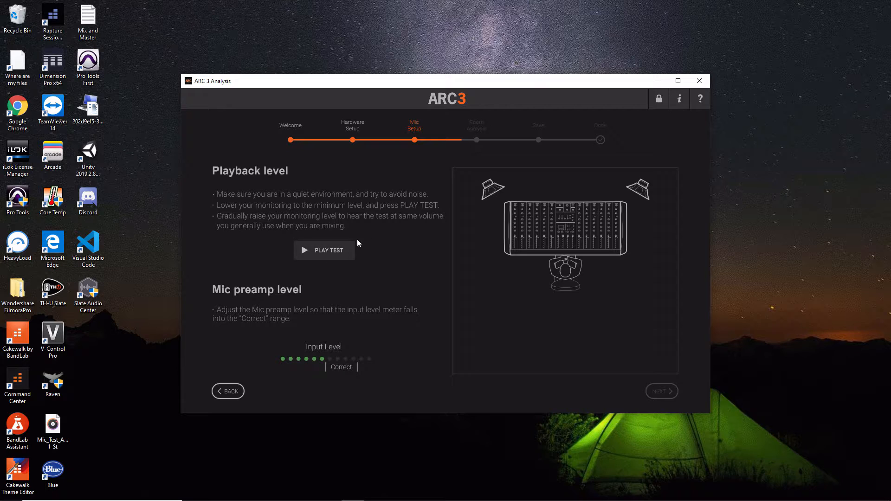
mouse_move(264, 298)
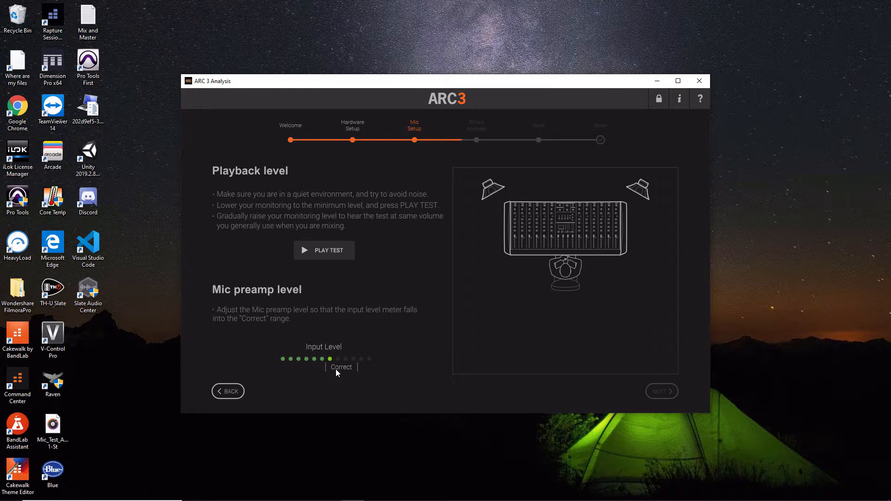
mouse_move(348, 367)
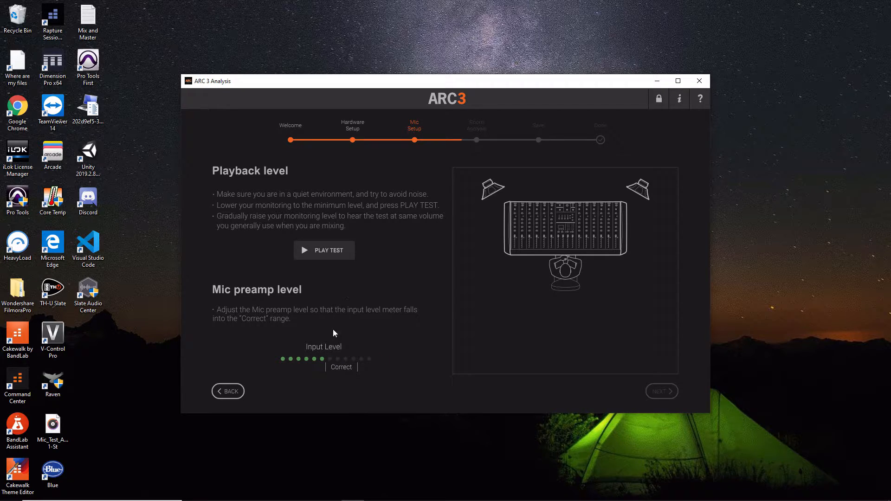
mouse_move(343, 371)
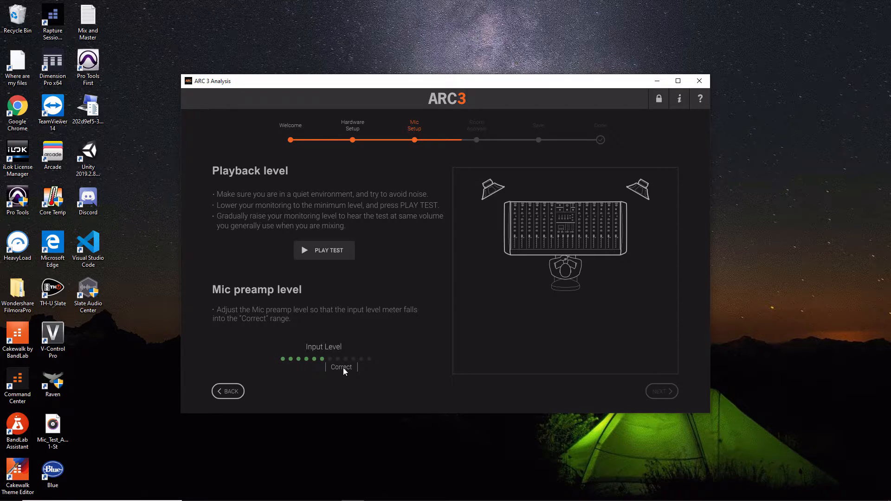
mouse_move(385, 363)
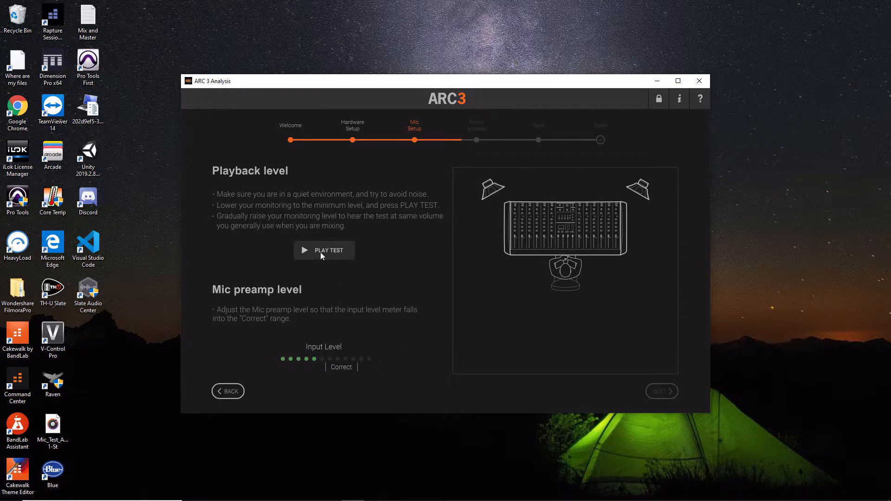
- Run PLAY TEST so the input meter reaches Correct and the preamp check shows Done
click(324, 251)
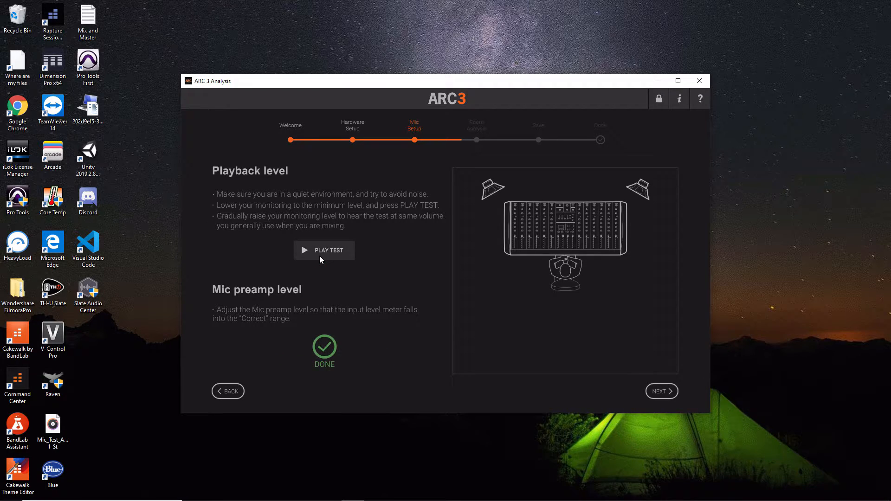
mouse_move(320, 365)
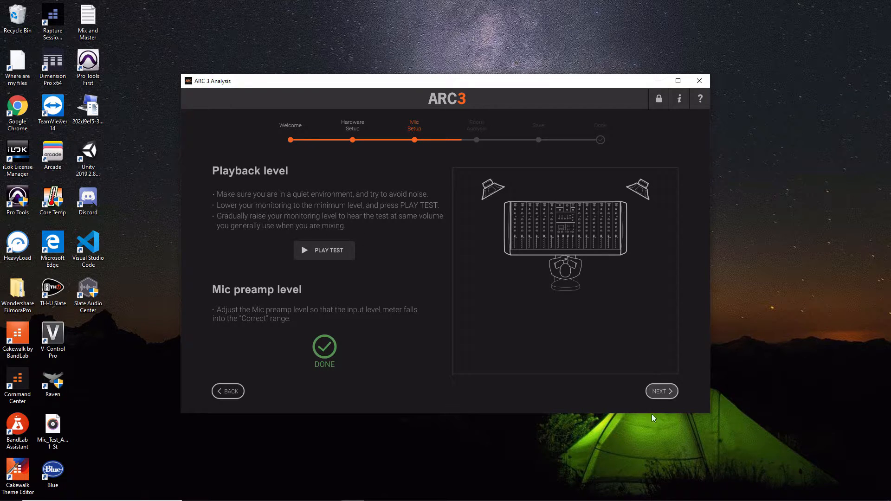
click(661, 391)
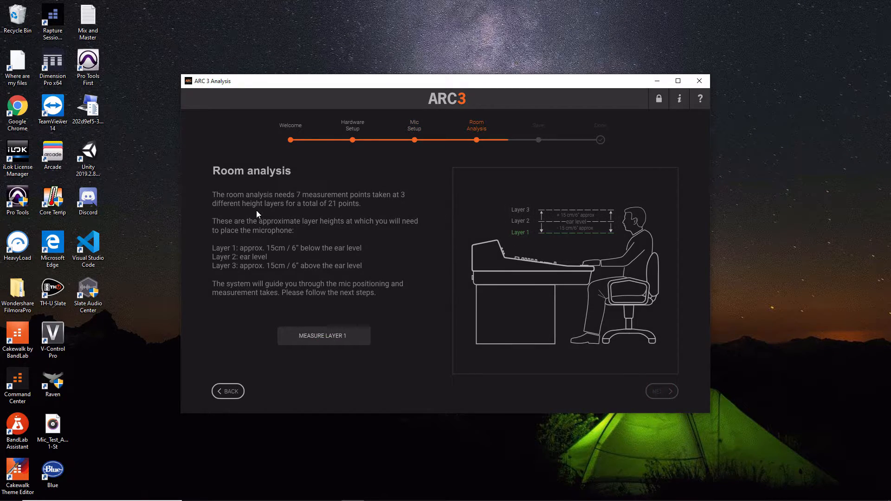
mouse_move(317, 188)
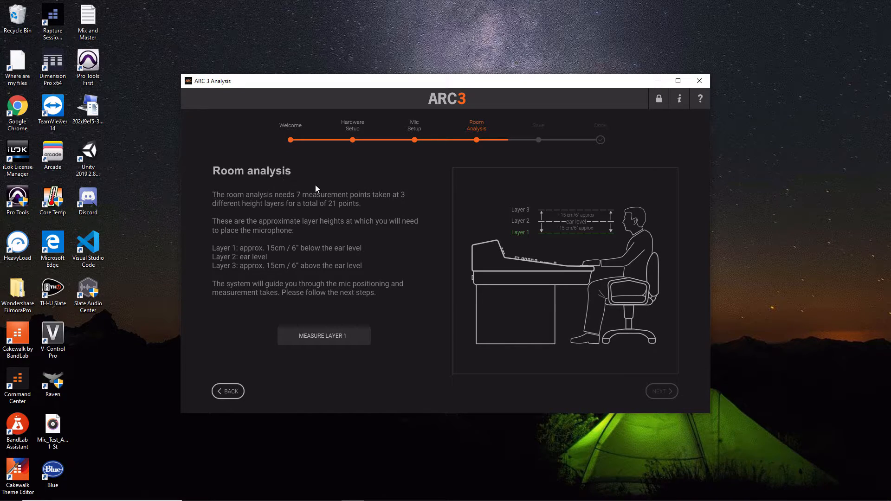
mouse_move(297, 211)
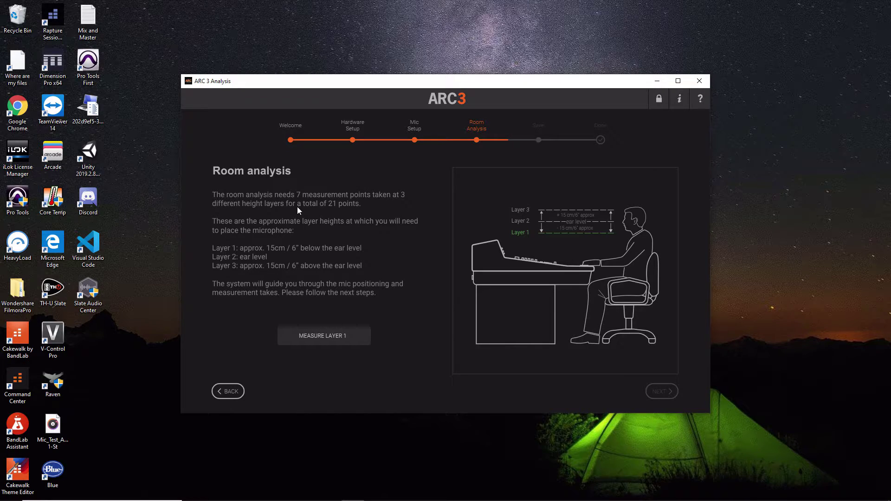
mouse_move(382, 203)
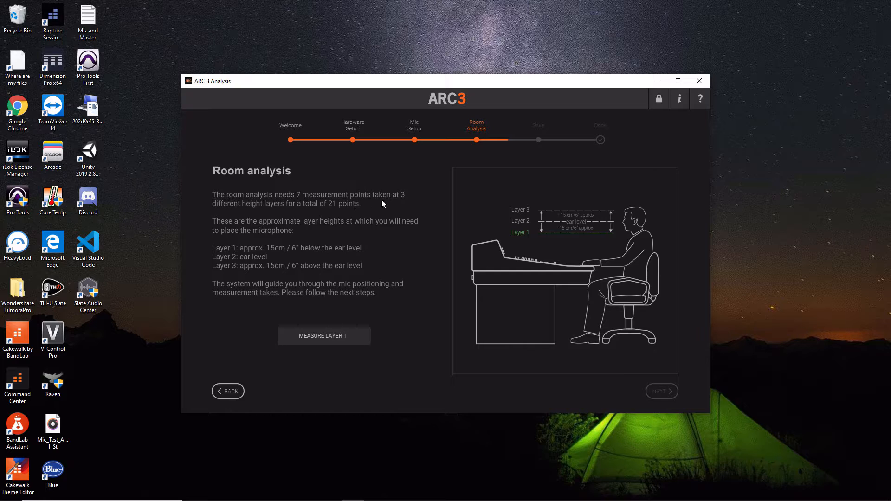
mouse_move(280, 214)
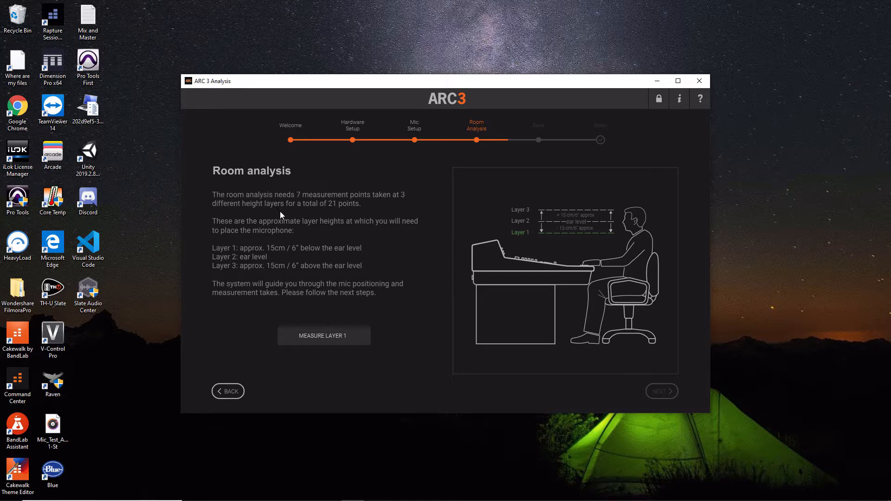
mouse_move(239, 223)
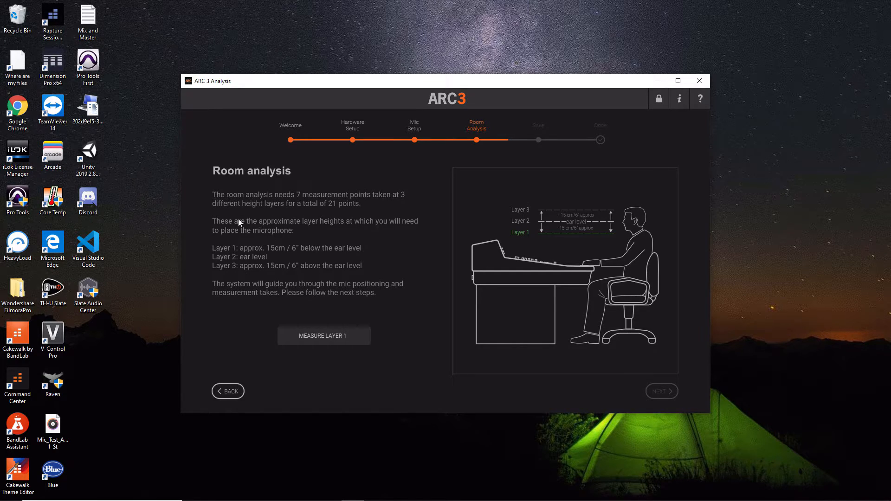
mouse_move(380, 235)
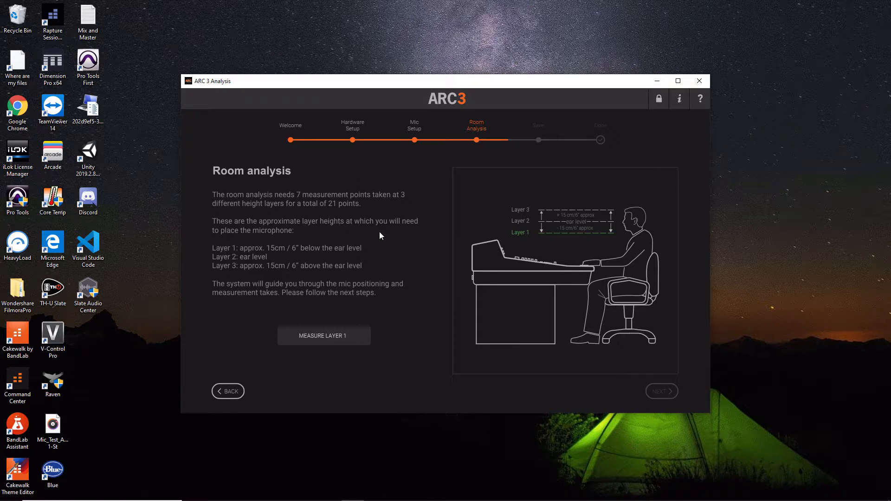
mouse_move(270, 249)
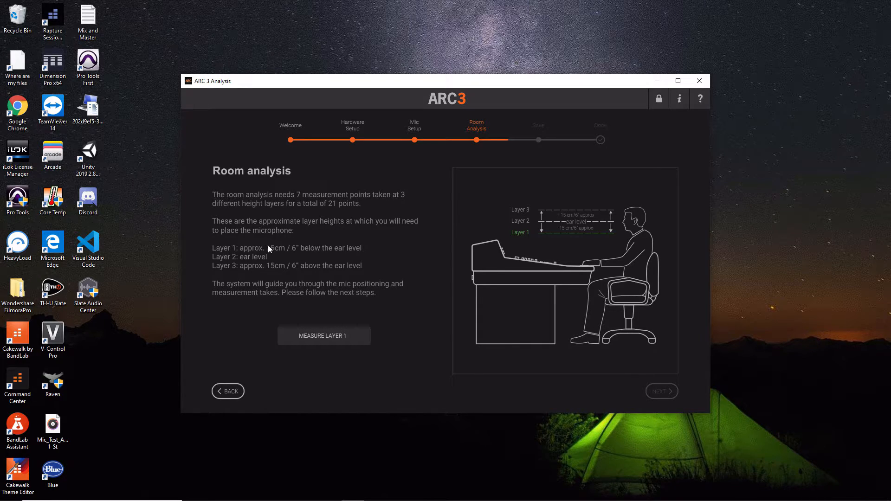
mouse_move(335, 260)
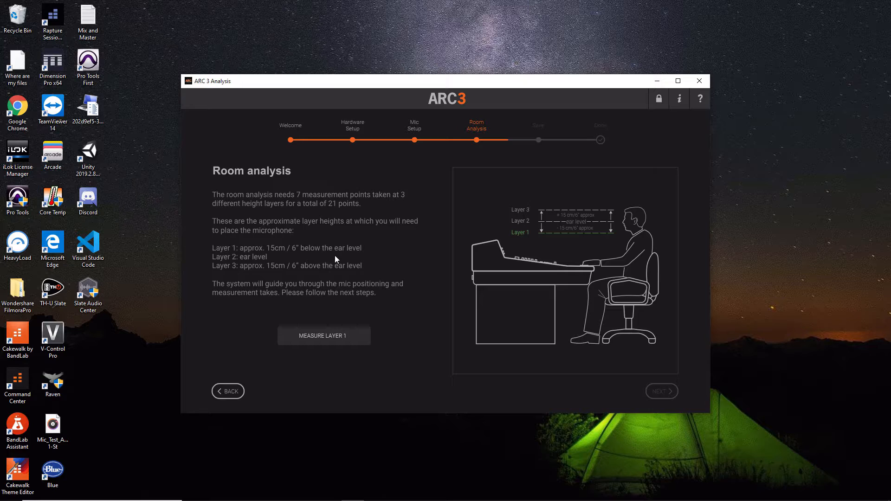
mouse_move(232, 273)
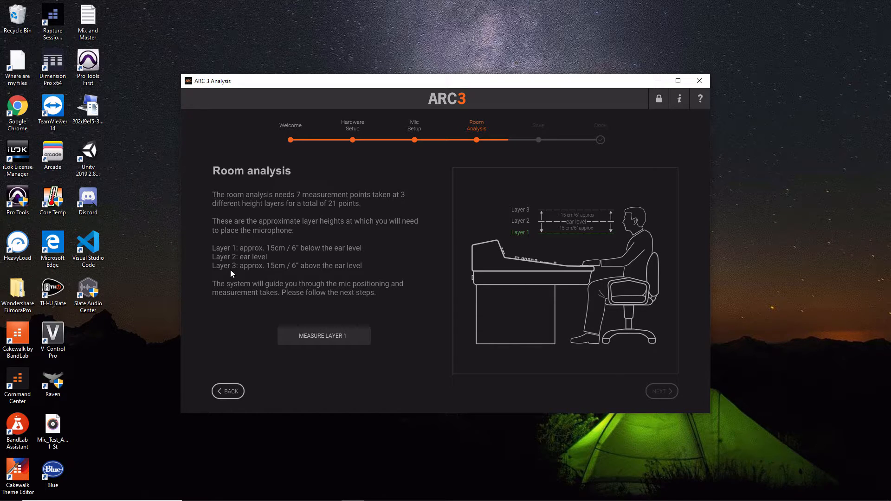
mouse_move(269, 280)
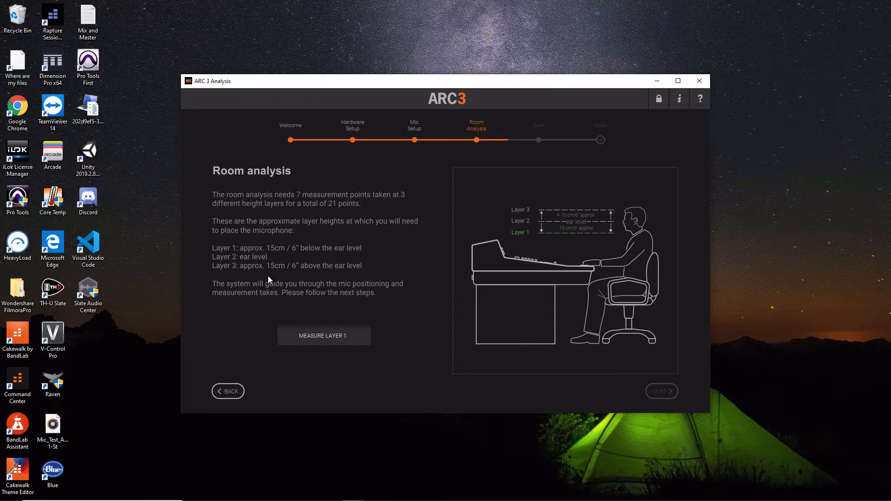
mouse_move(373, 284)
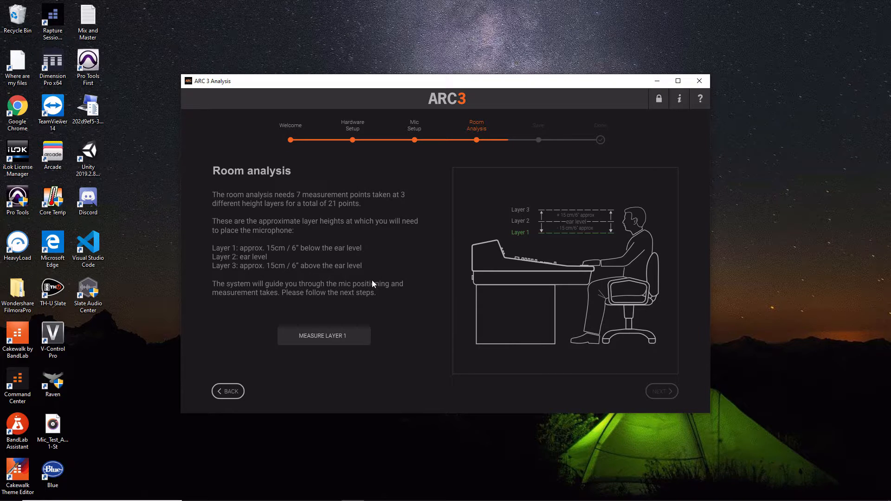
mouse_move(294, 287)
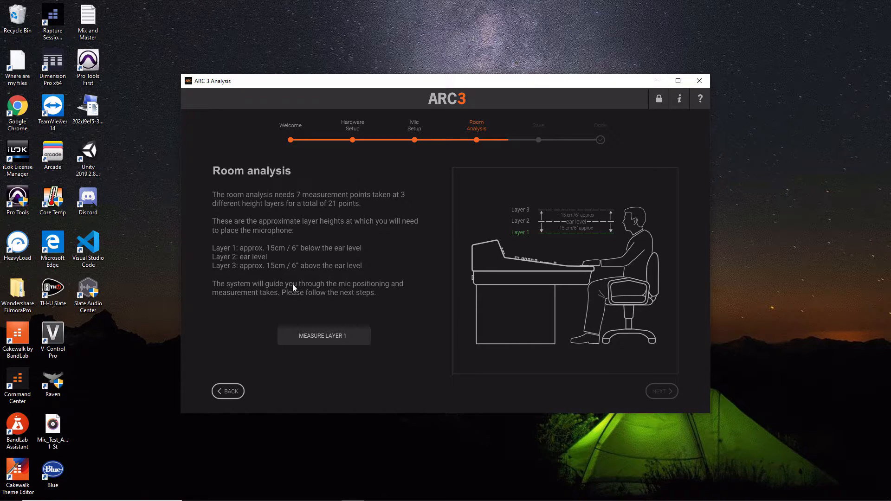
mouse_move(295, 305)
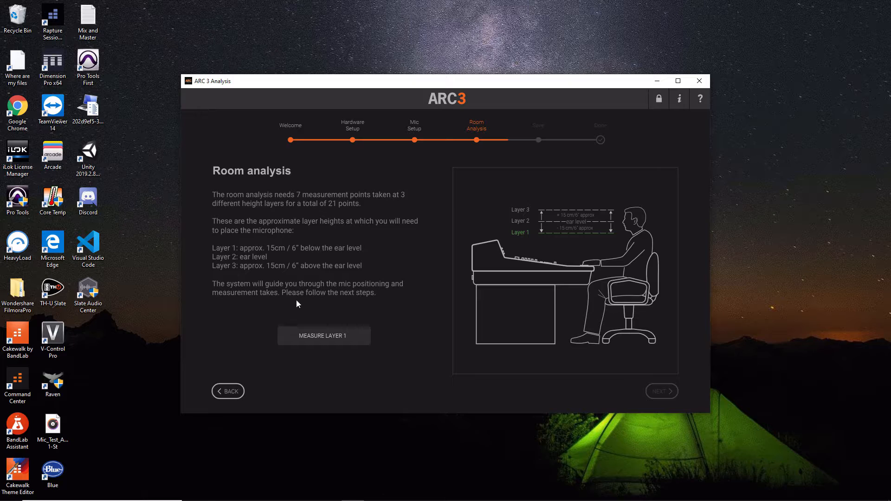
mouse_move(372, 305)
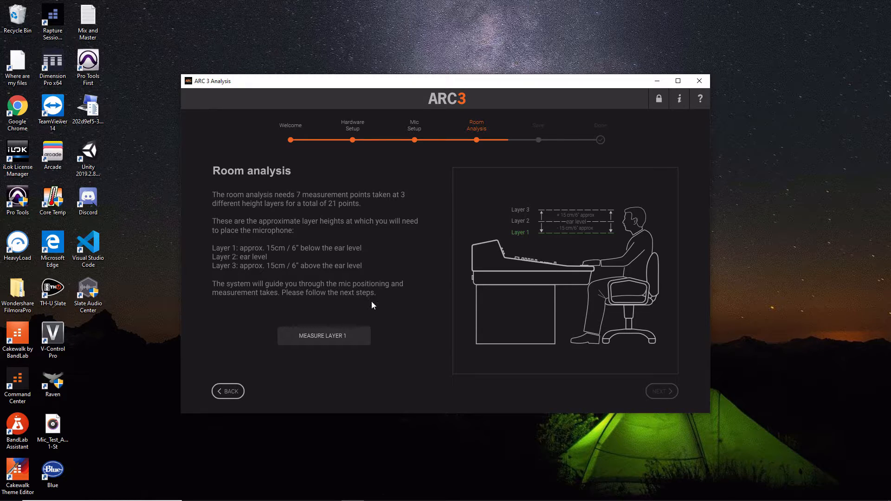
mouse_move(371, 319)
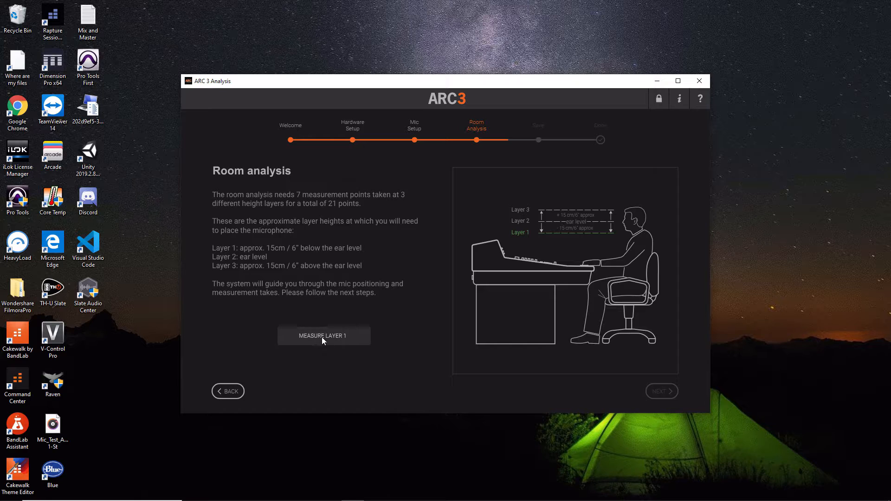
- Start the Layer 1 measurement and capture mic points 1 through 7
click(323, 336)
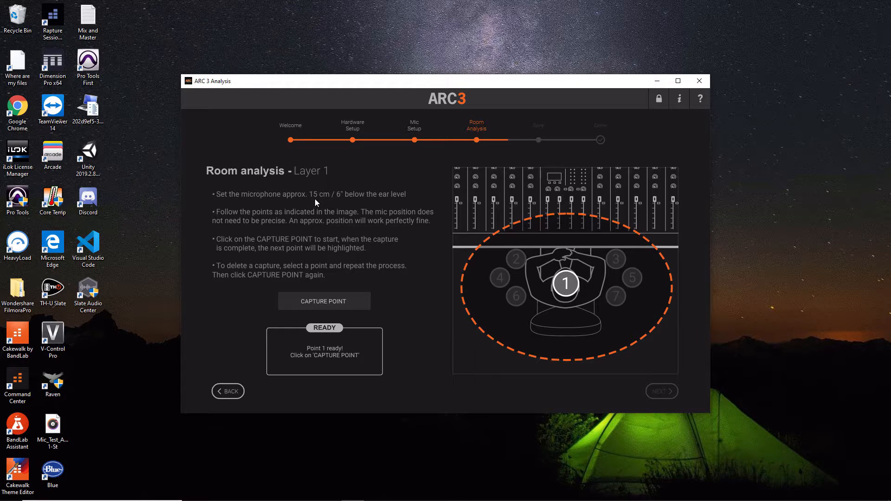
click(324, 301)
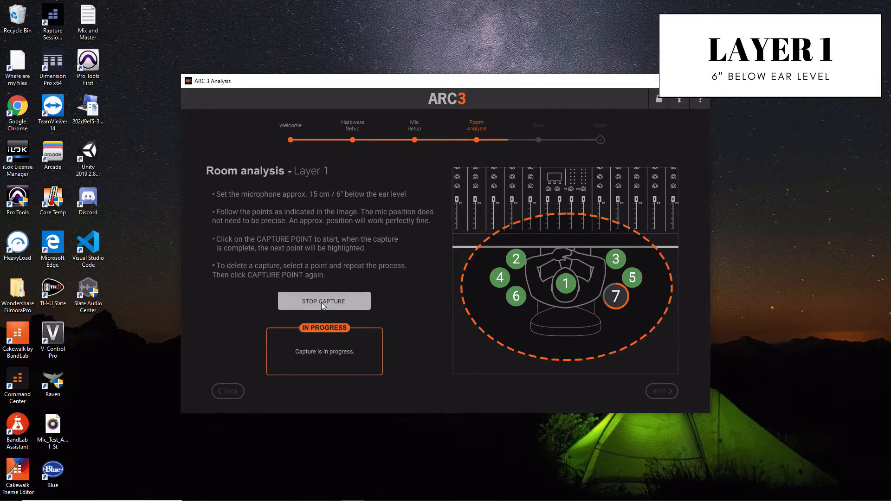
- Complete the Layer 1 capture so ARC prompts raising the mic 15 cm for Layer 2
click(324, 301)
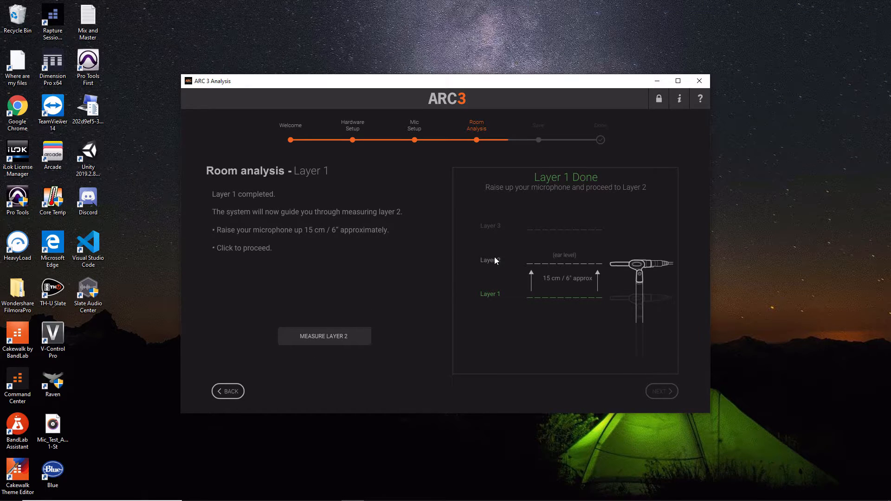
mouse_move(301, 182)
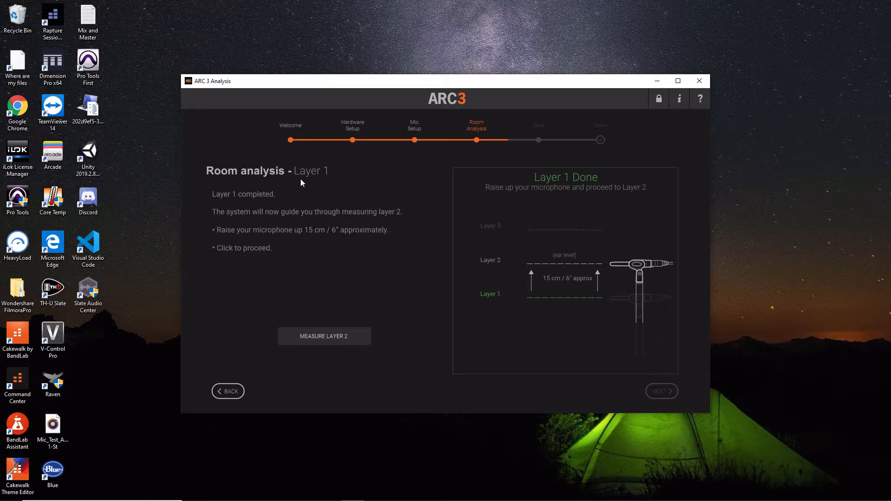
mouse_move(540, 357)
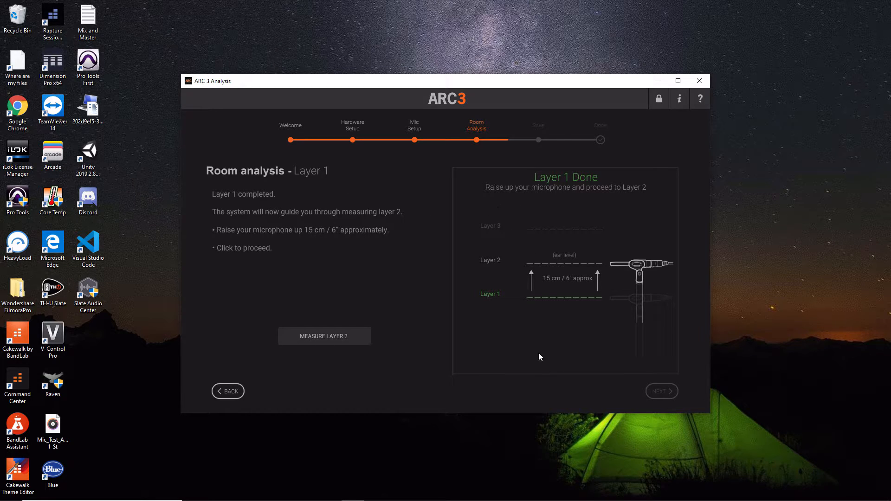
mouse_move(575, 274)
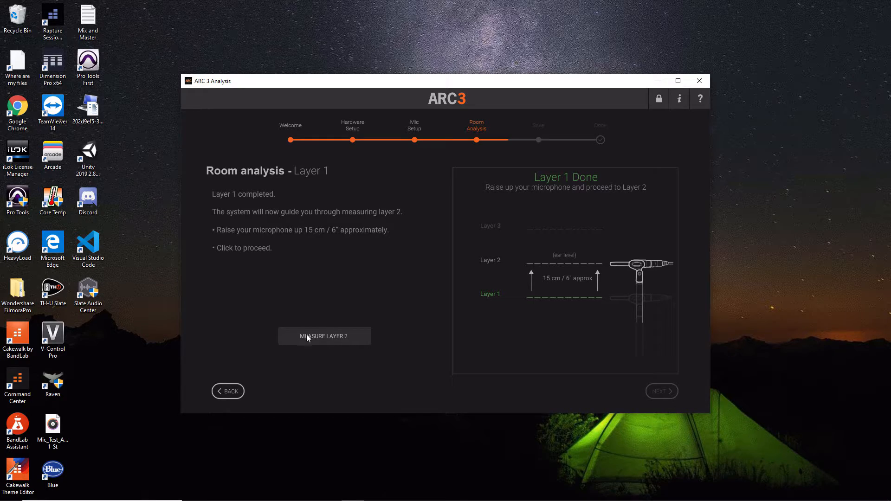
- Start the Layer 2 measurement at ear level, capturing points 1 through 7
click(324, 336)
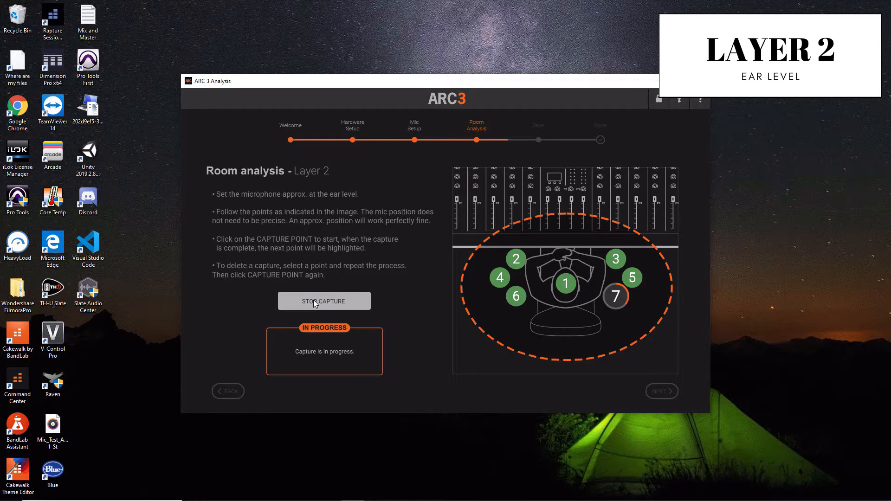
- Complete the Layer 2 capture so ARC prompts raising the mic 15 cm for Layer 3
click(324, 301)
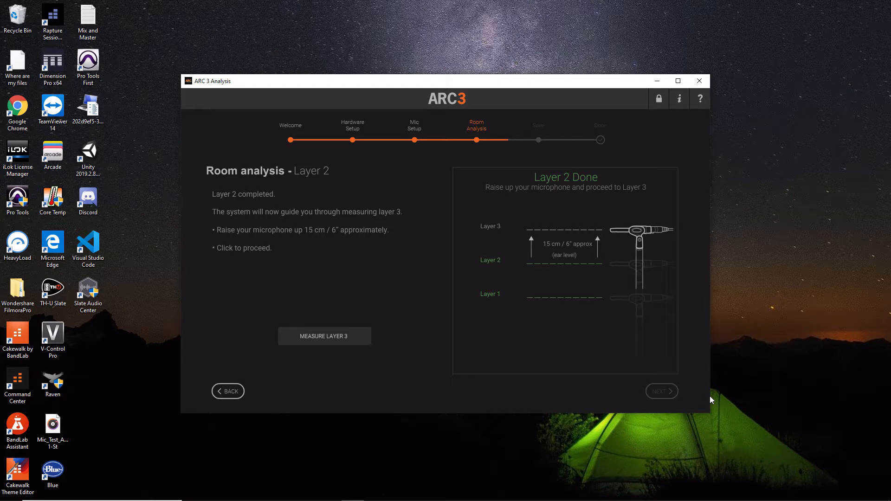
mouse_move(480, 235)
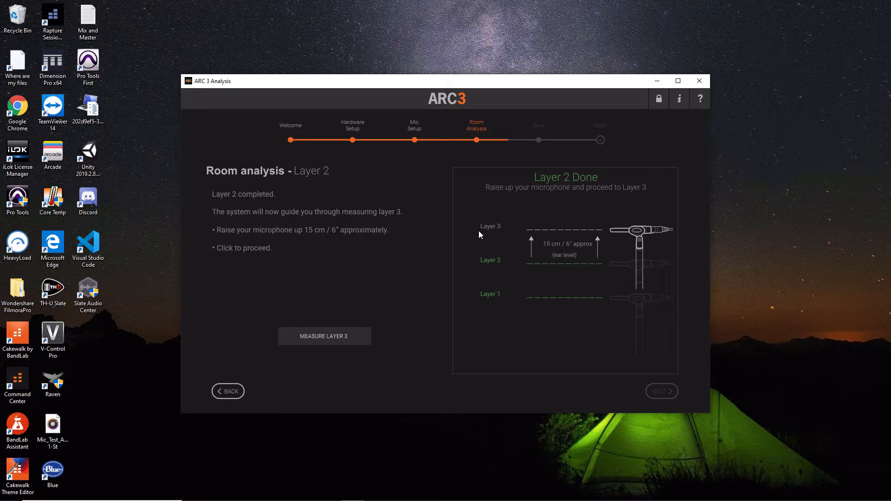
mouse_move(335, 342)
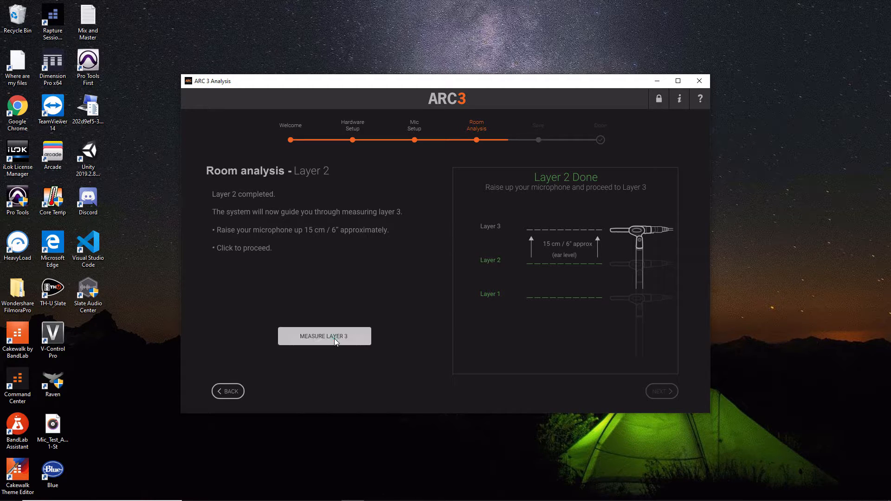